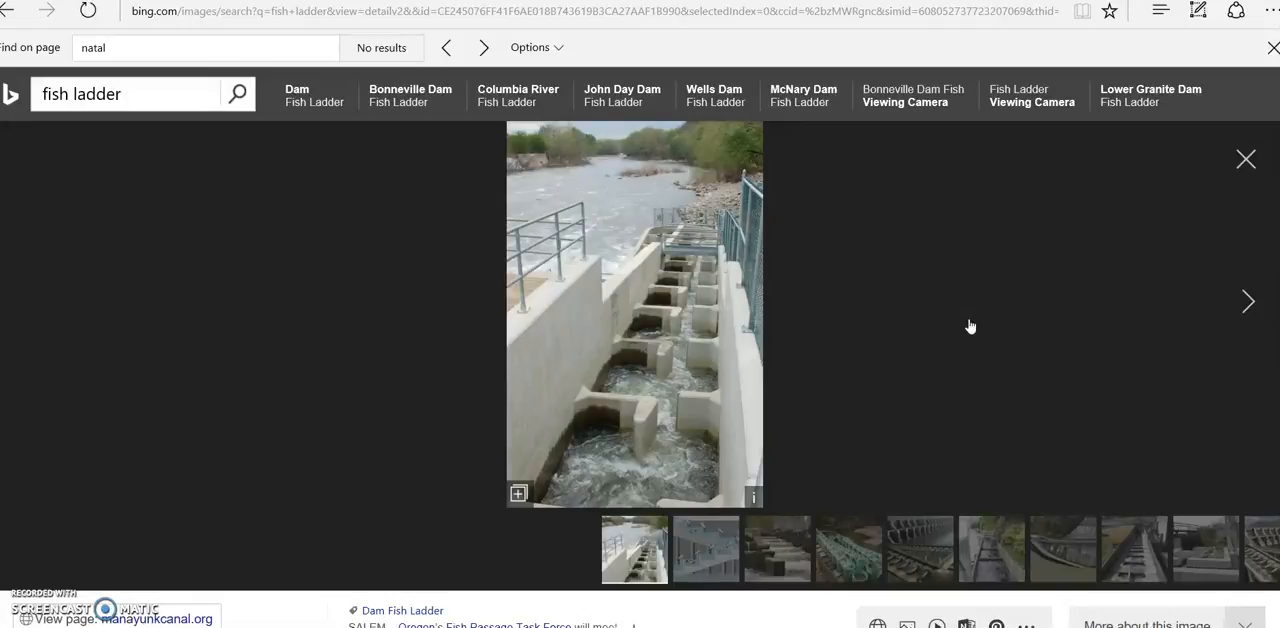
pyautogui.moveTo(666, 476)
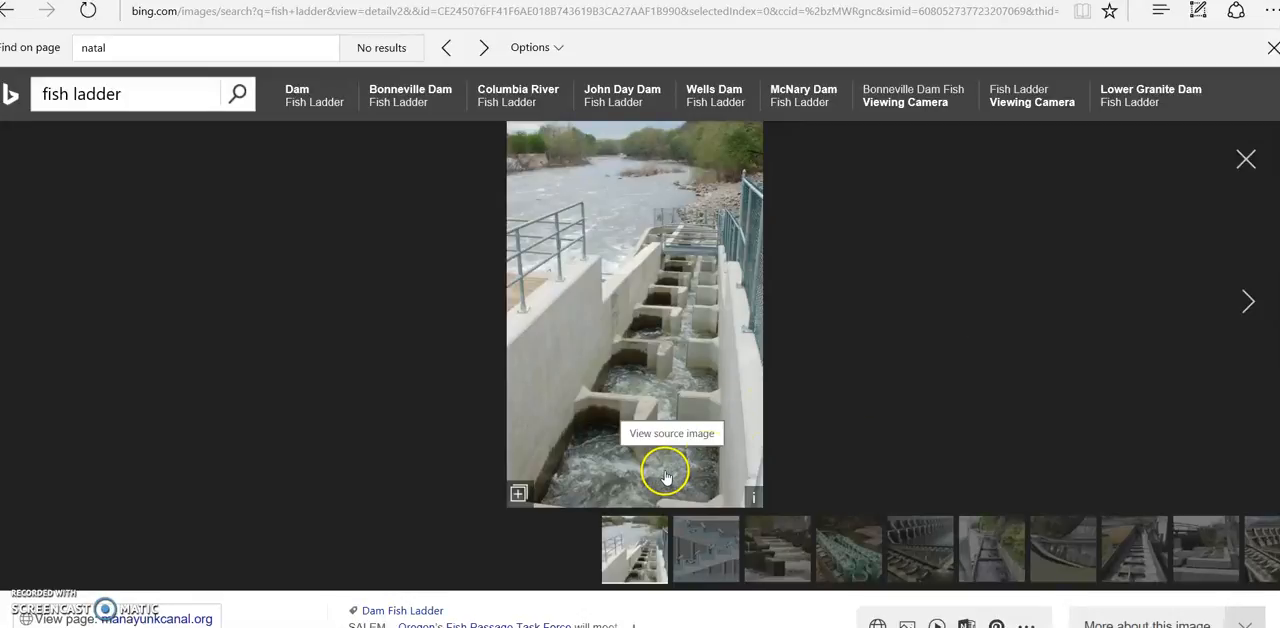
pyautogui.moveTo(806, 416)
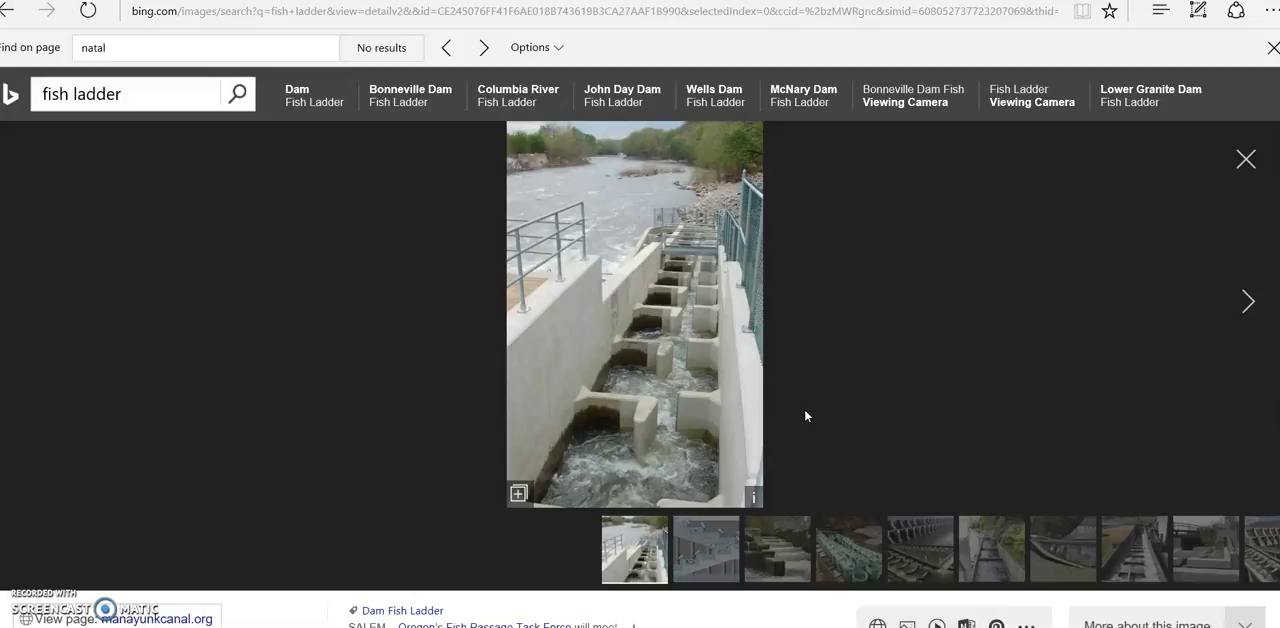
pyautogui.moveTo(750, 225)
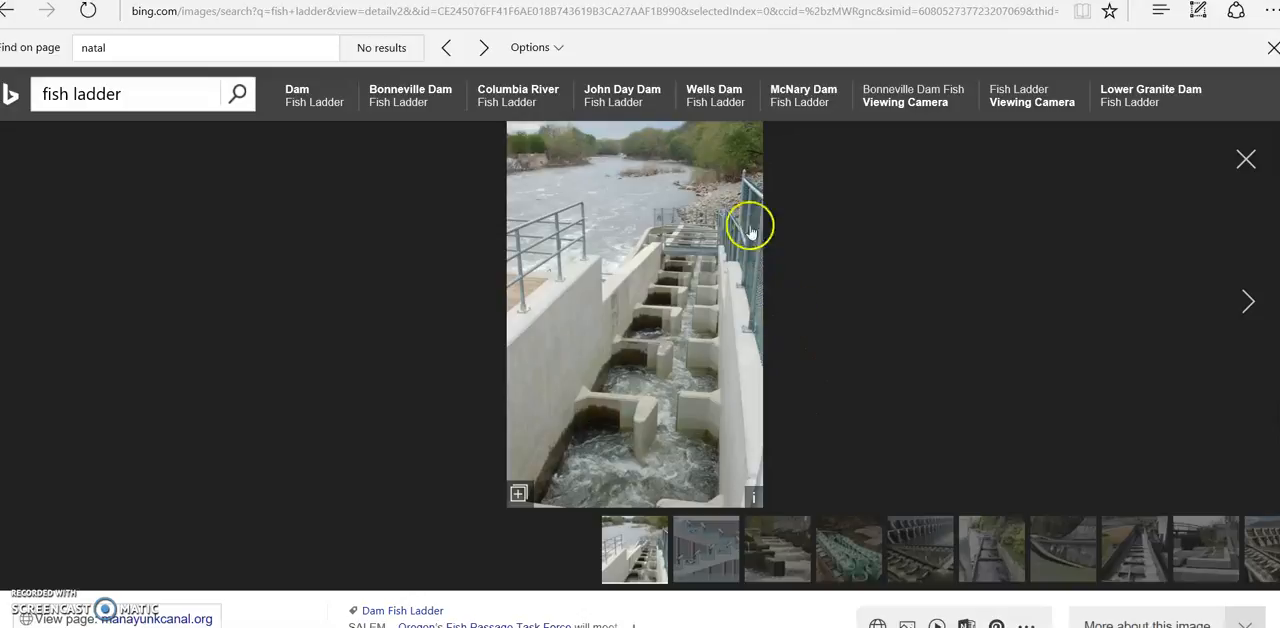
pyautogui.moveTo(615, 205)
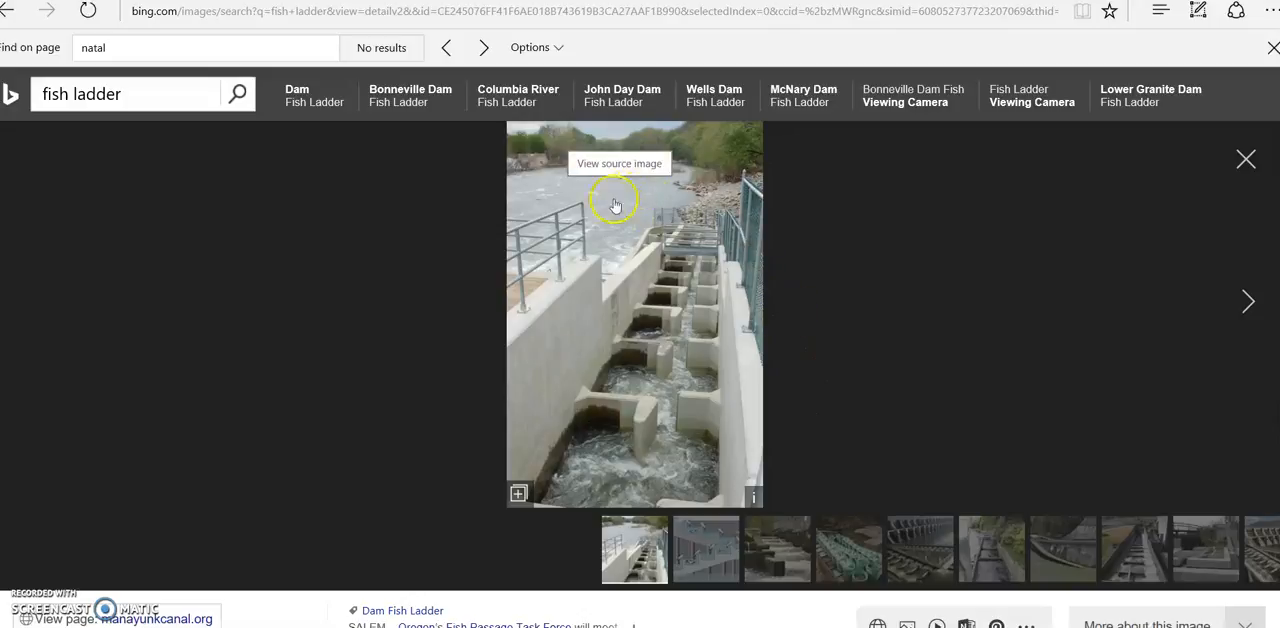
pyautogui.moveTo(863, 237)
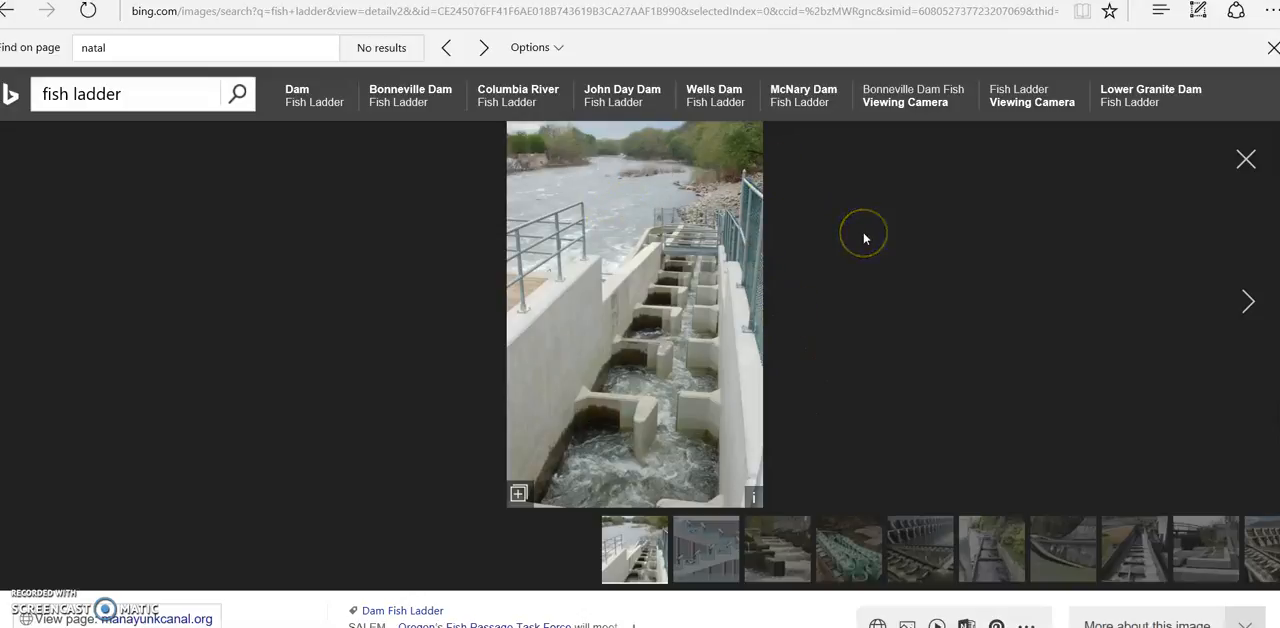
pyautogui.moveTo(688, 330)
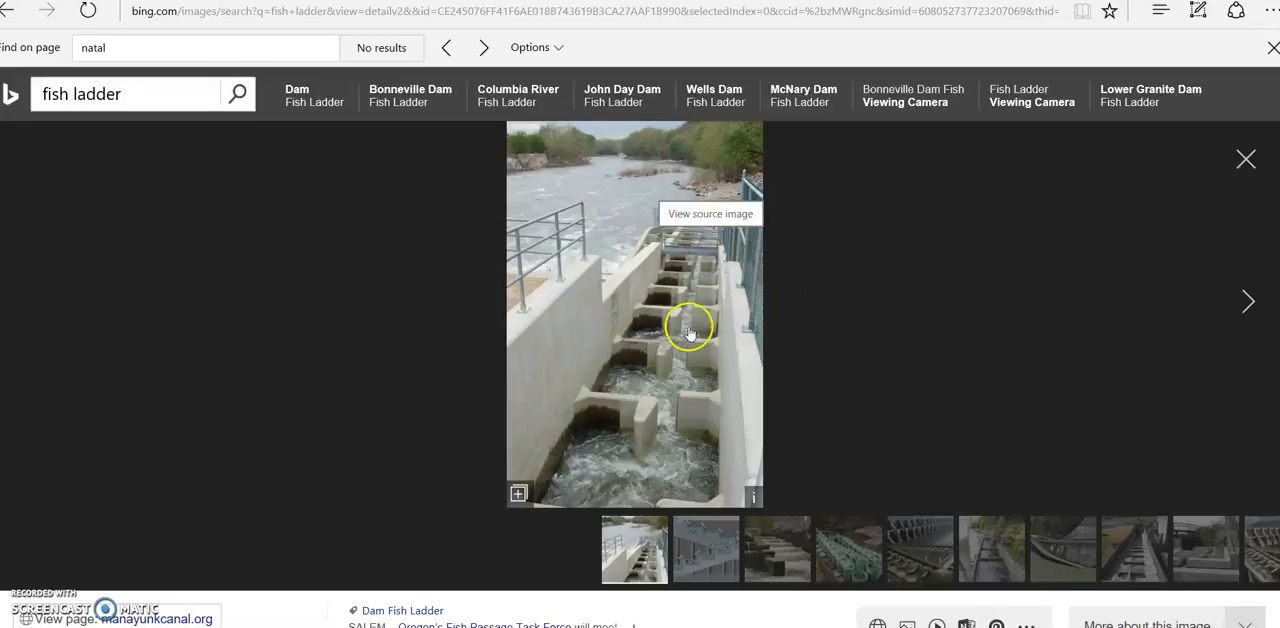
pyautogui.moveTo(953, 390)
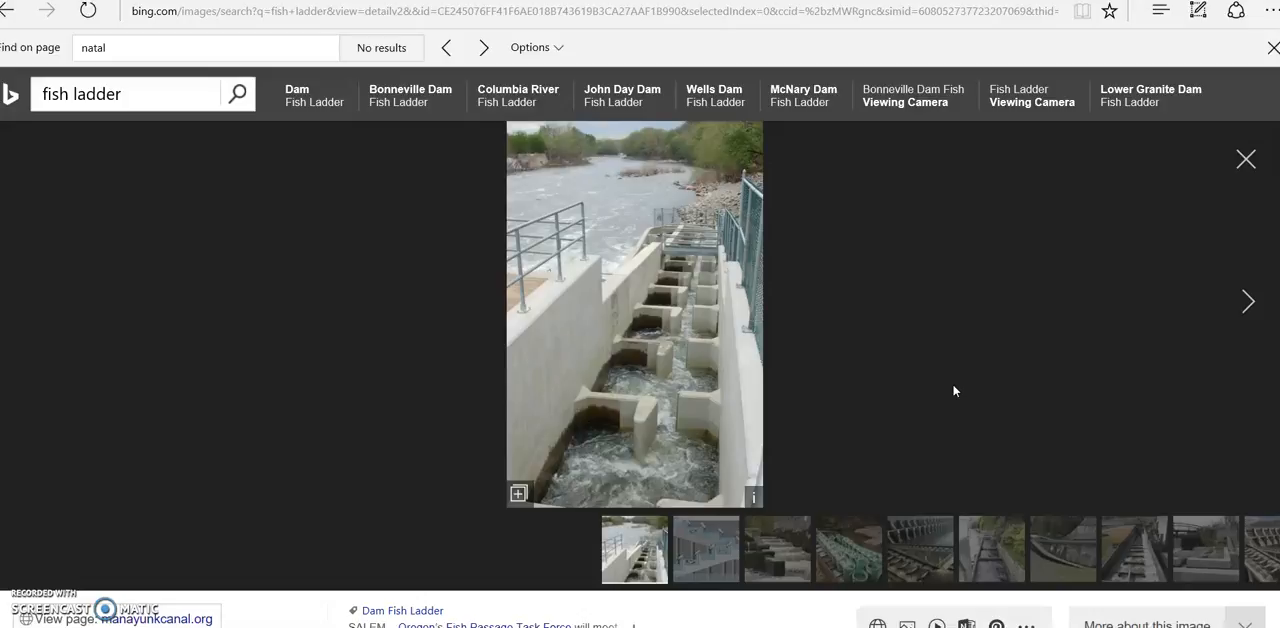
pyautogui.moveTo(693, 298)
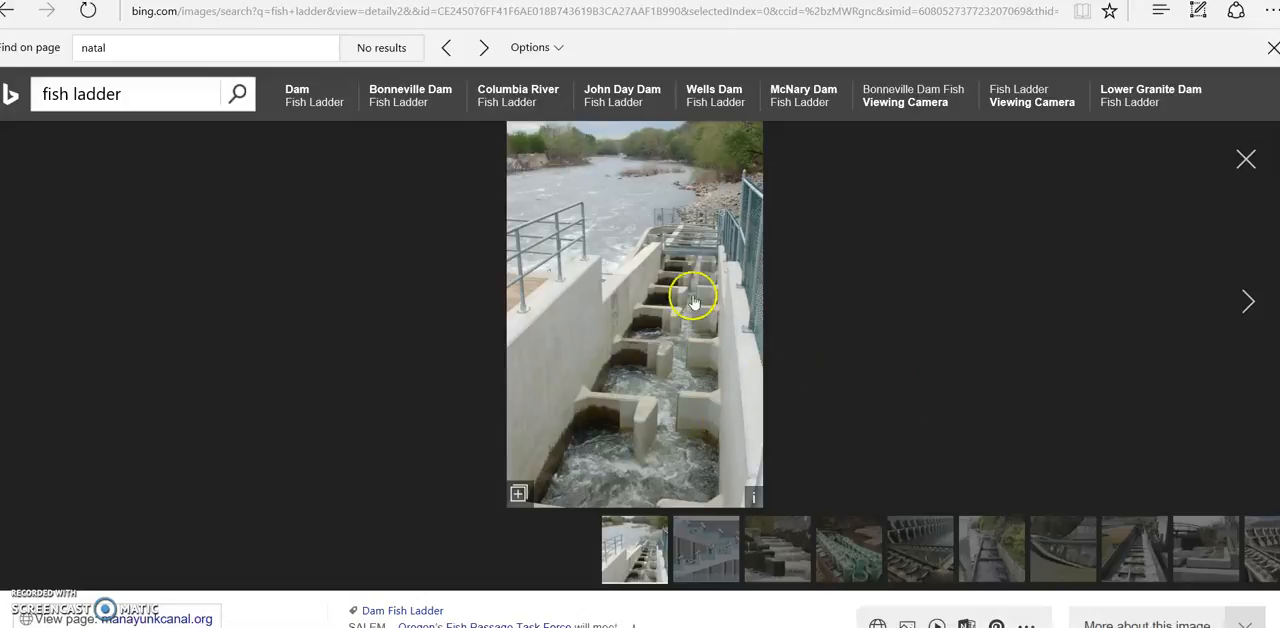
pyautogui.moveTo(715, 283)
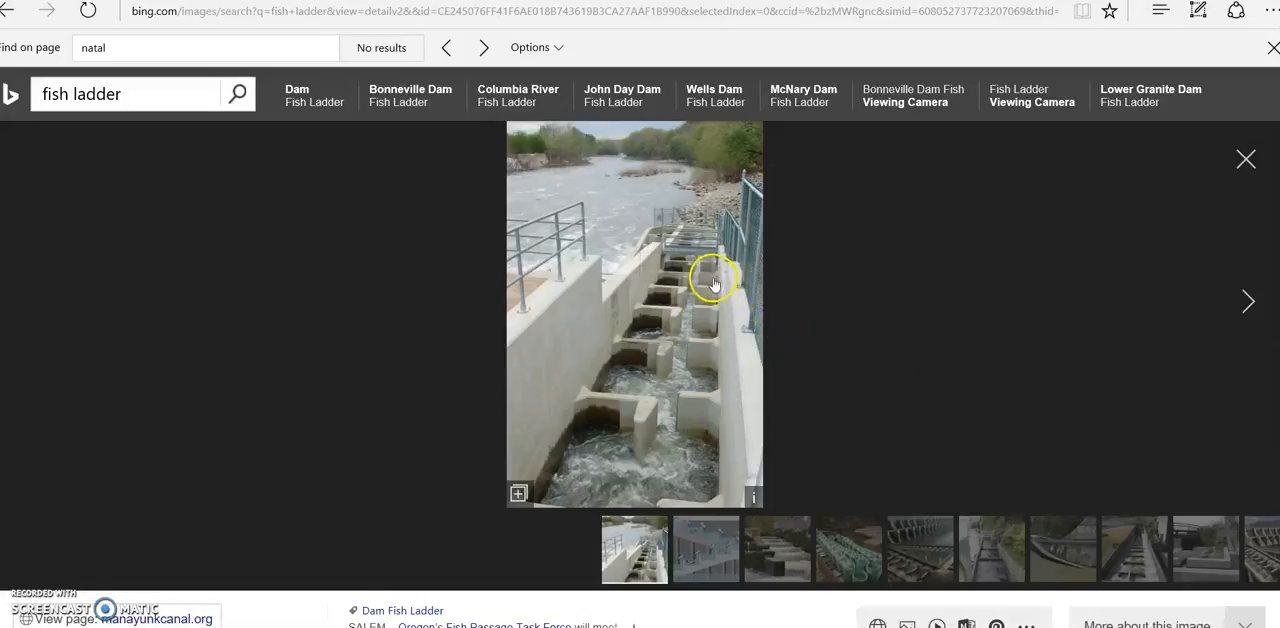
pyautogui.moveTo(706, 325)
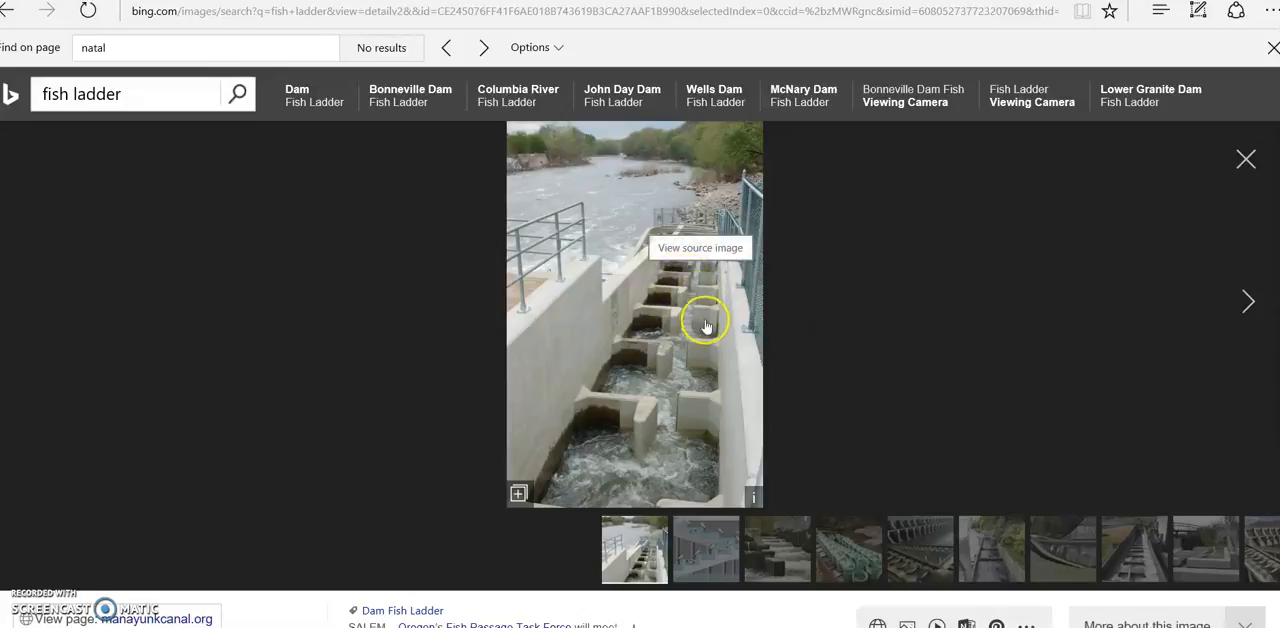
pyautogui.moveTo(817, 368)
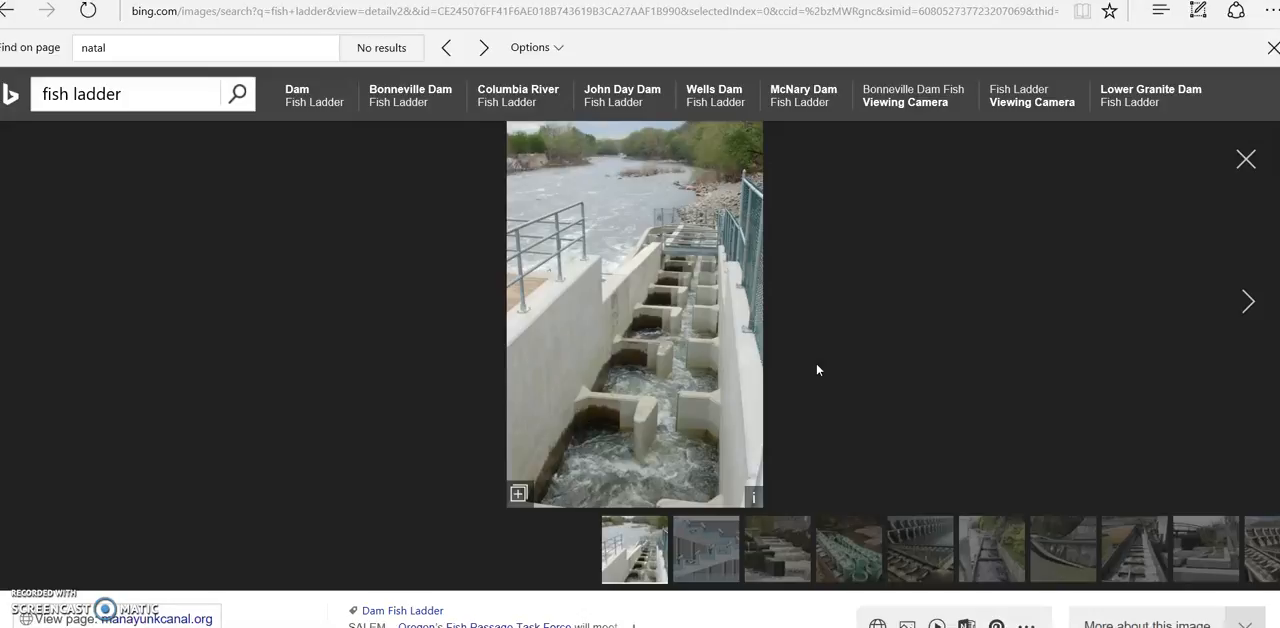
pyautogui.moveTo(694, 283)
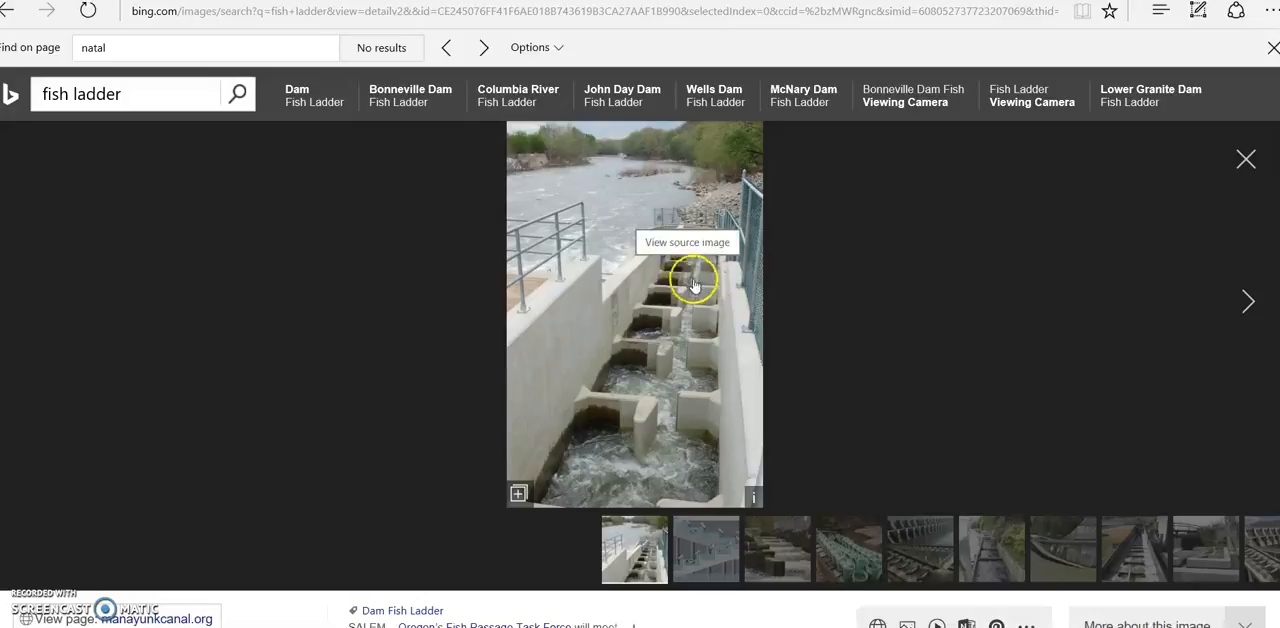
pyautogui.moveTo(680, 333)
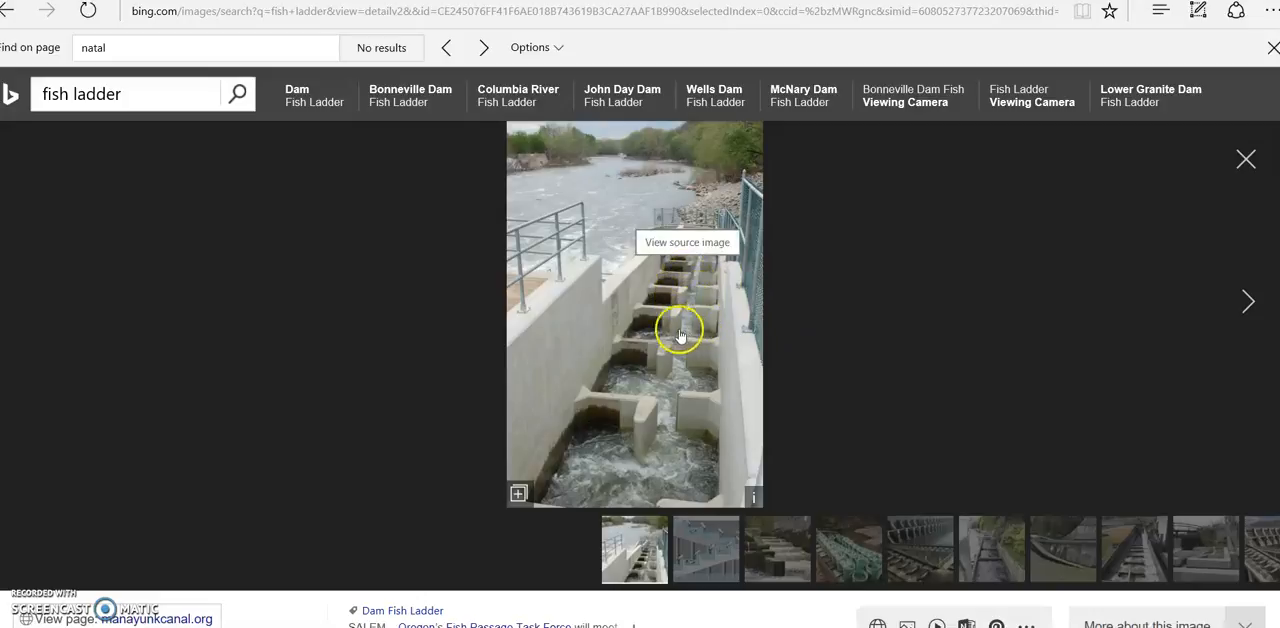
pyautogui.moveTo(649, 384)
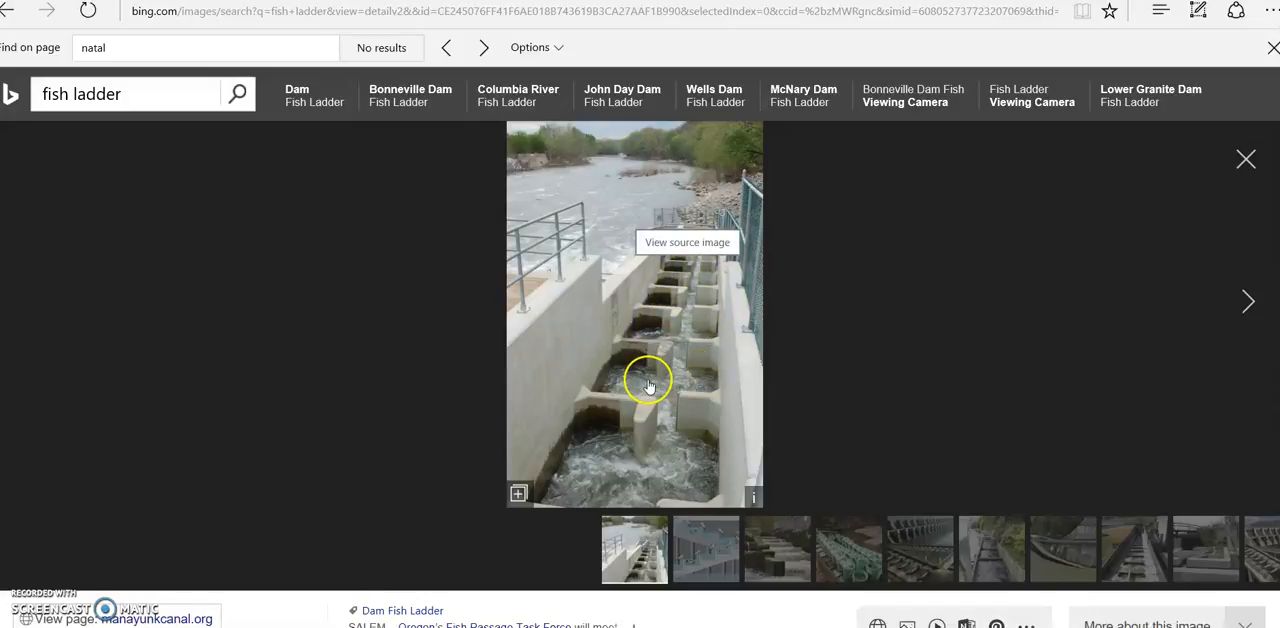
pyautogui.moveTo(622, 458)
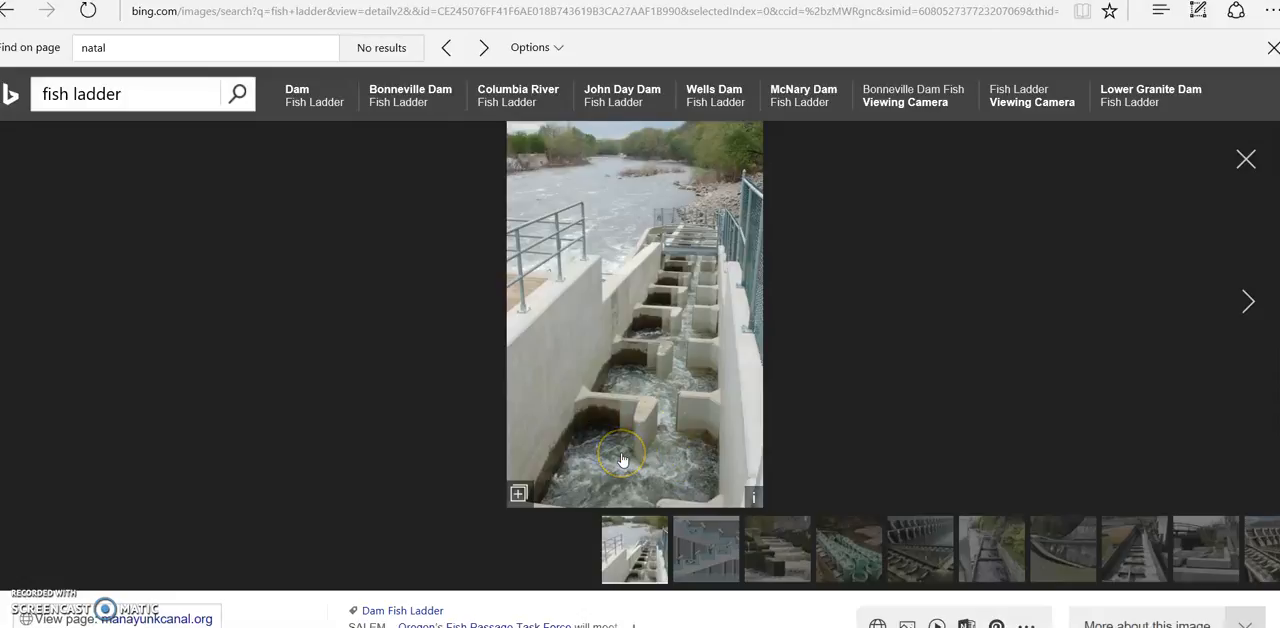
pyautogui.moveTo(832, 435)
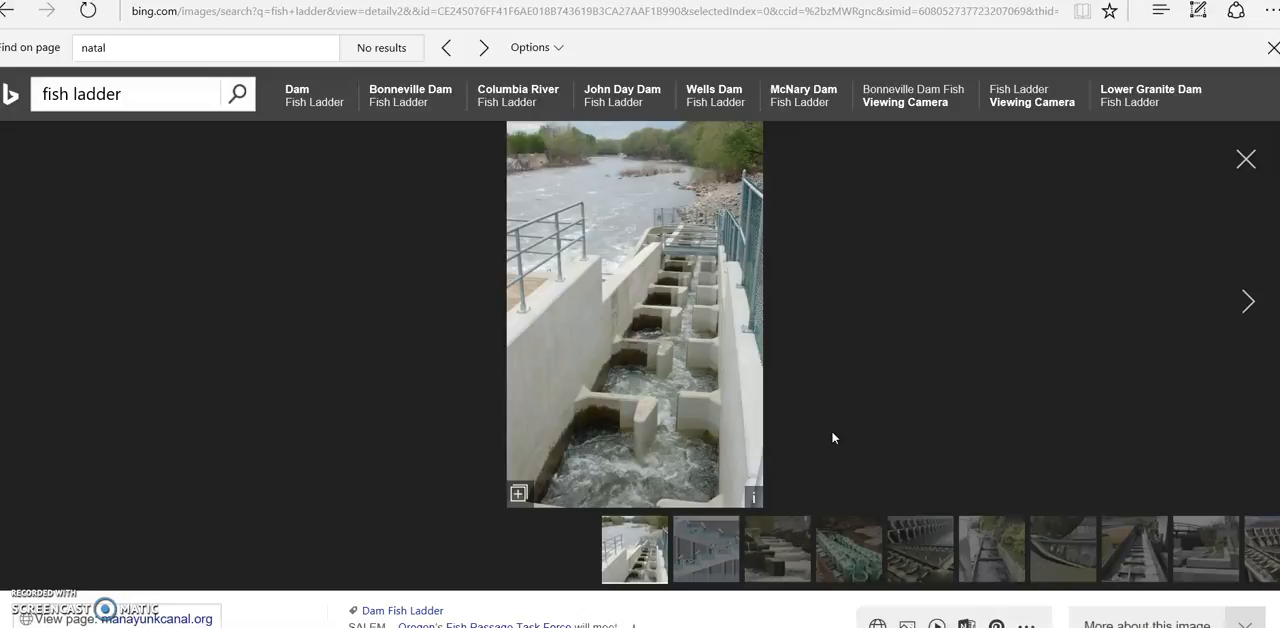
pyautogui.moveTo(783, 413)
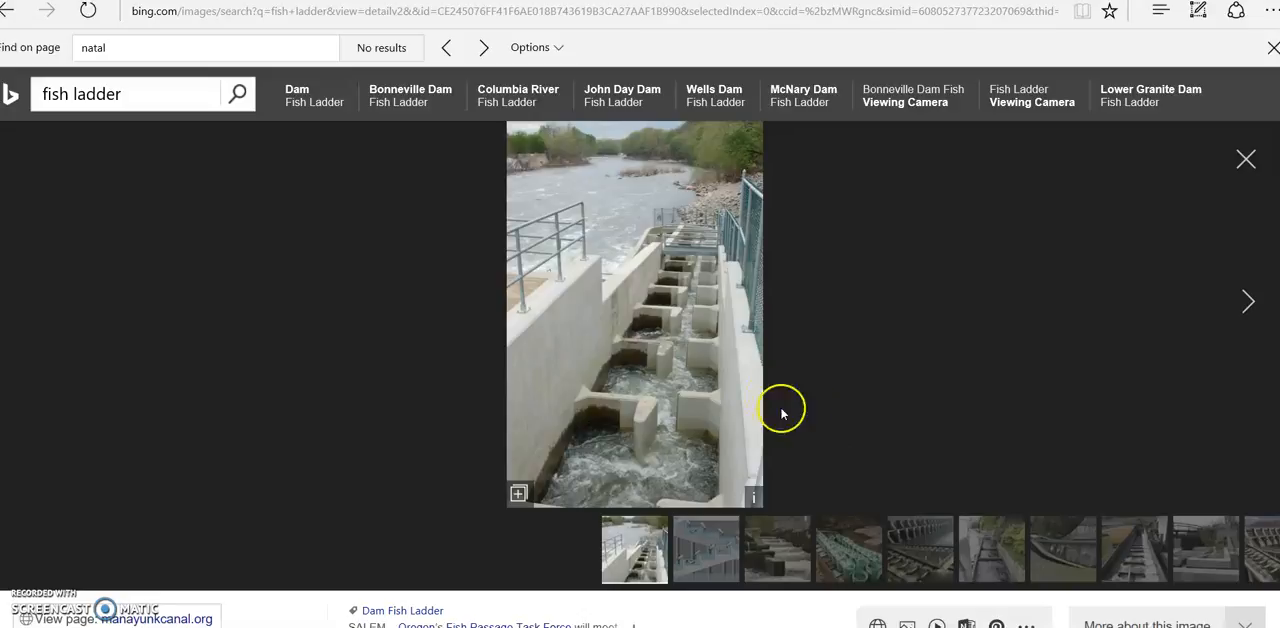
pyautogui.moveTo(803, 341)
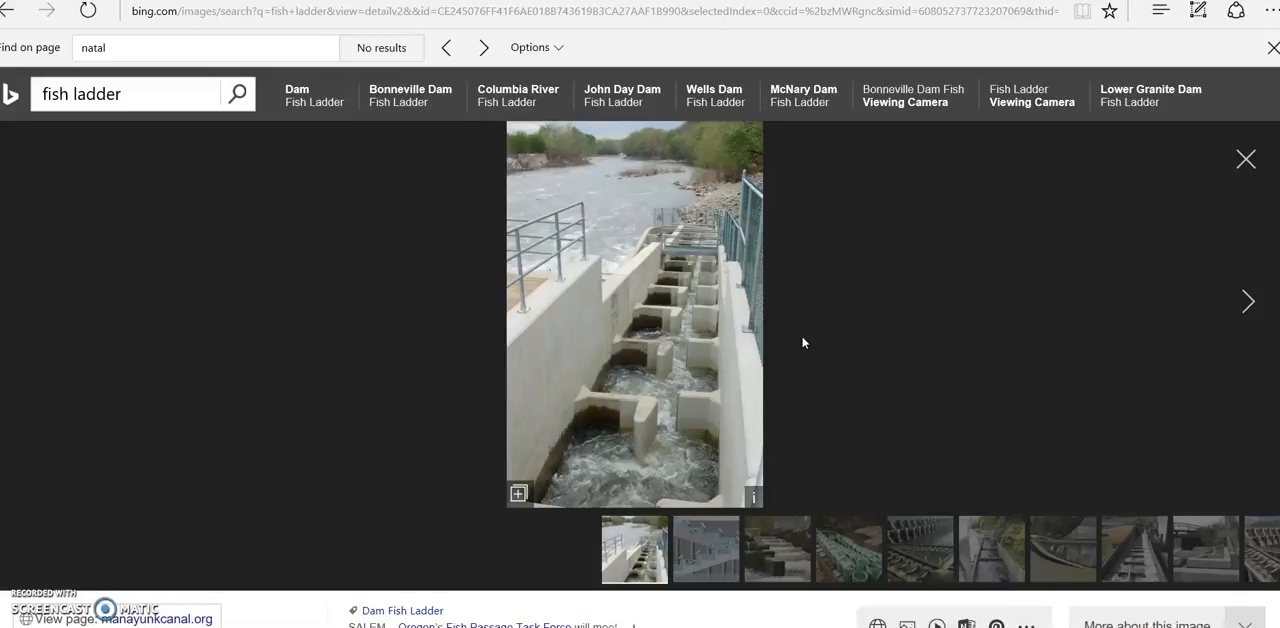
pyautogui.moveTo(728, 278)
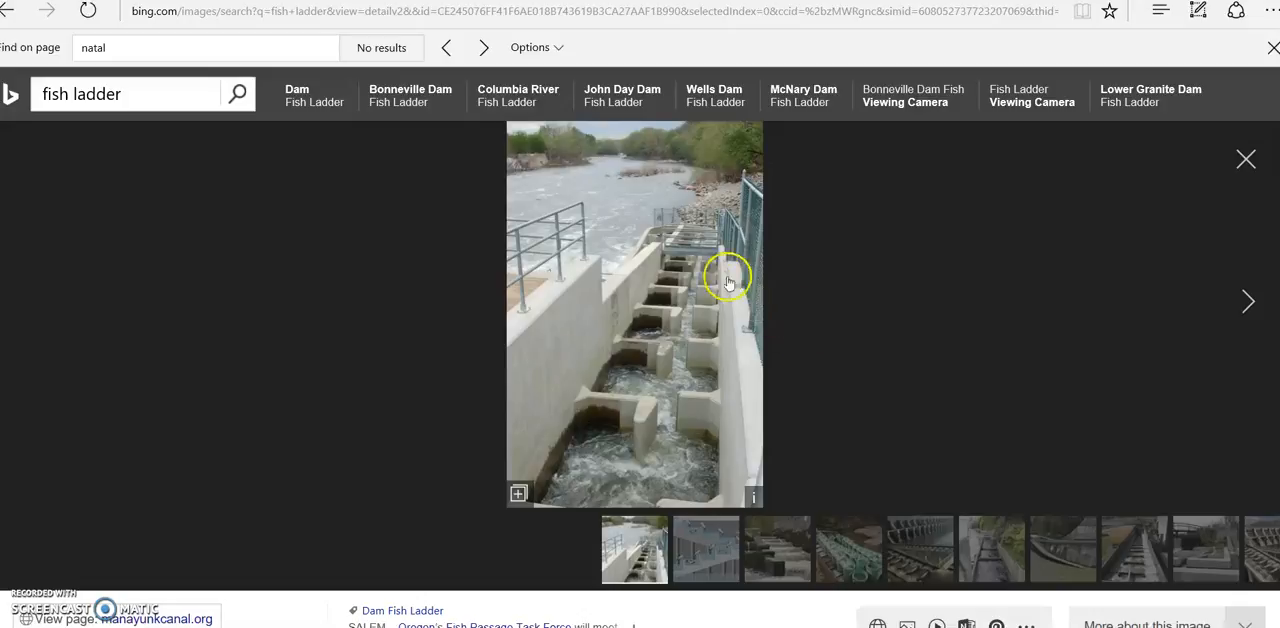
pyautogui.moveTo(685, 283)
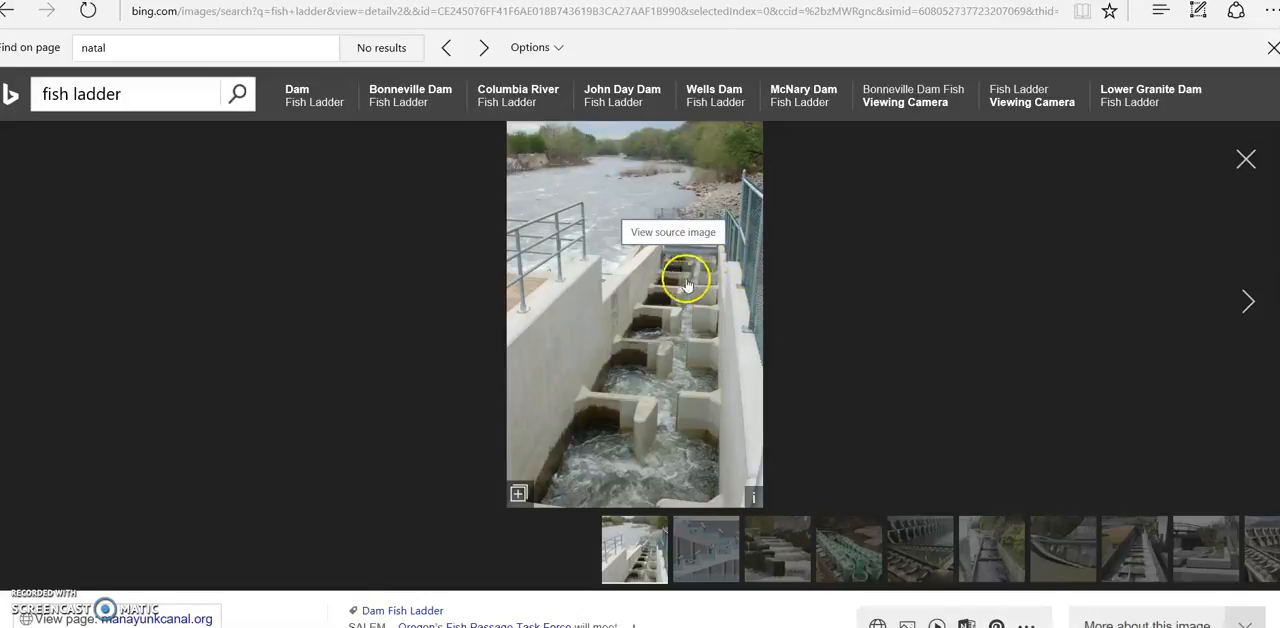
pyautogui.moveTo(673, 302)
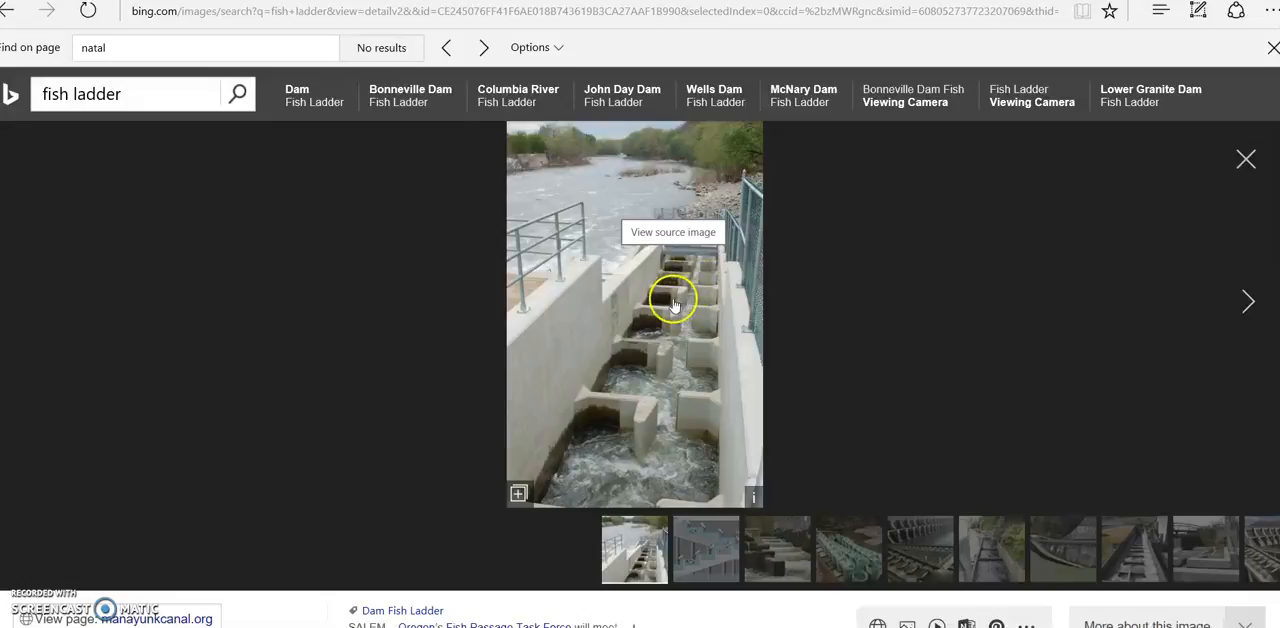
pyautogui.moveTo(665, 333)
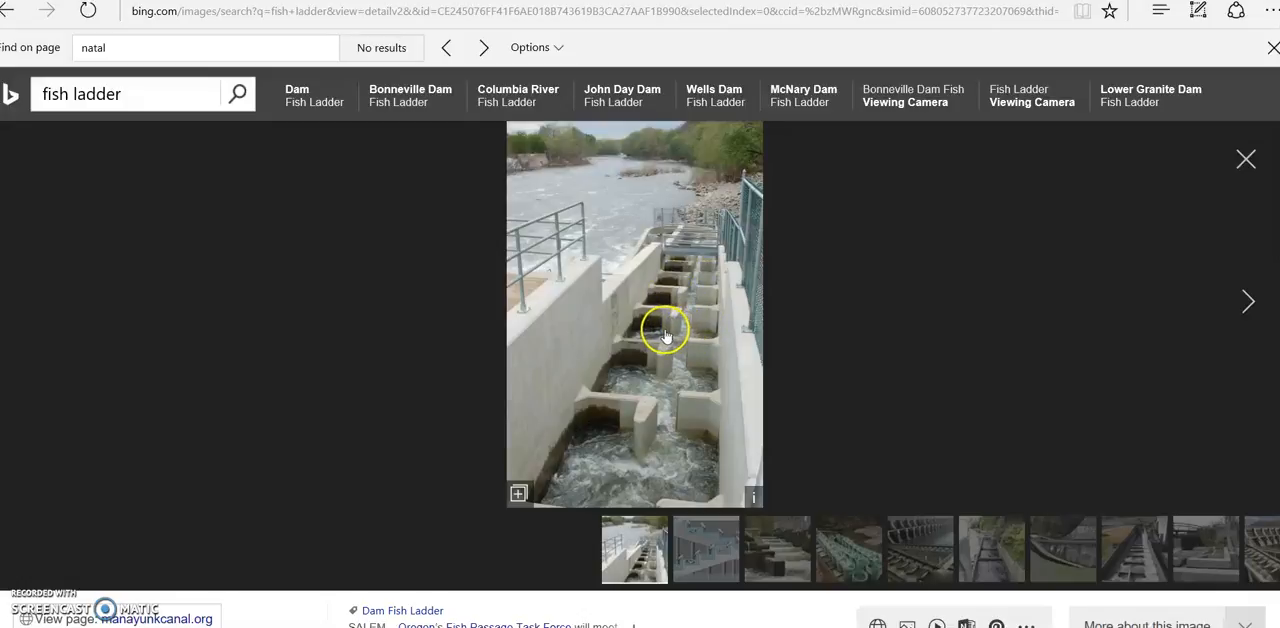
pyautogui.moveTo(655, 380)
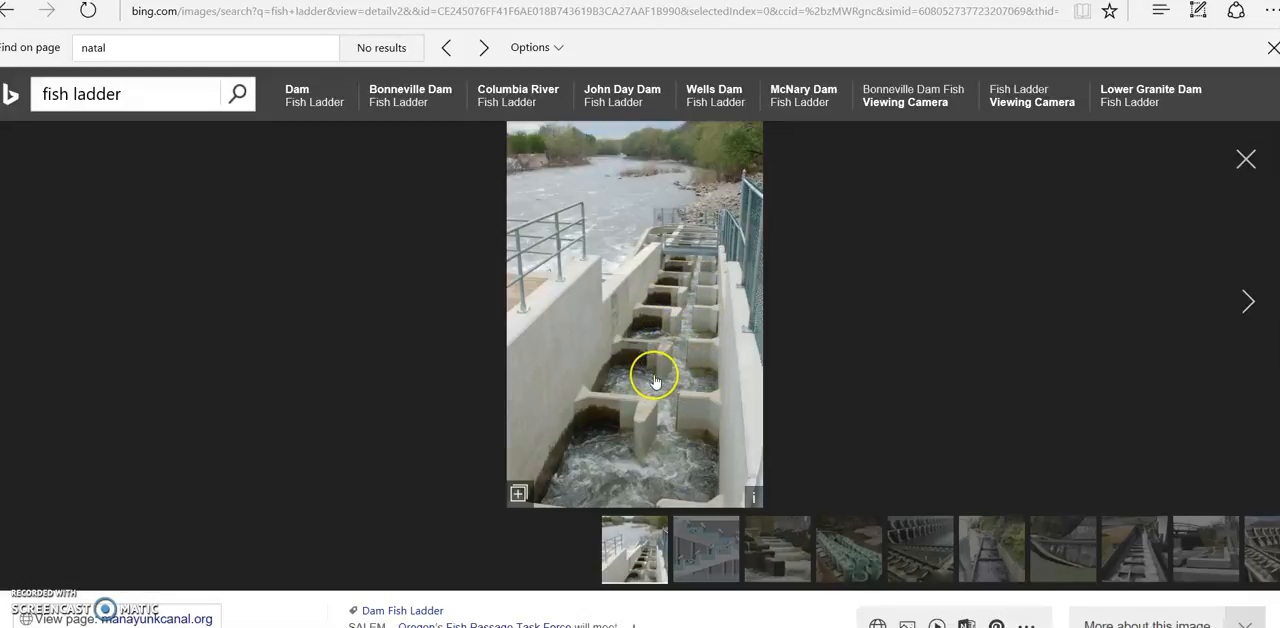
pyautogui.moveTo(699, 457)
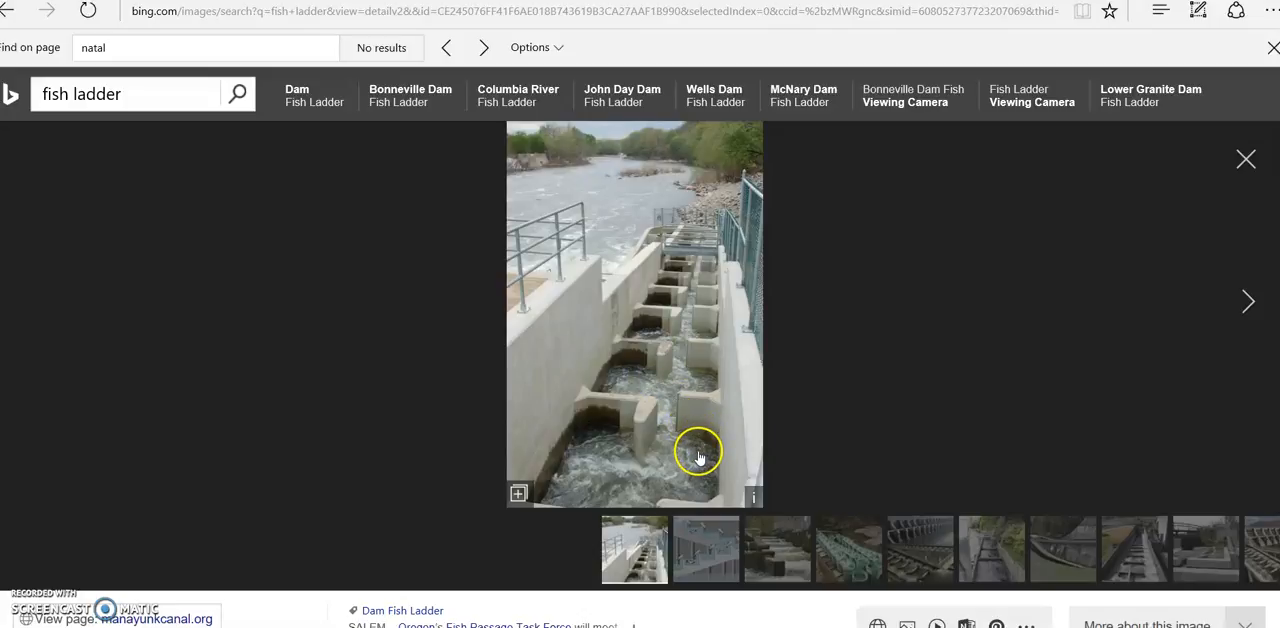
pyautogui.moveTo(620, 447)
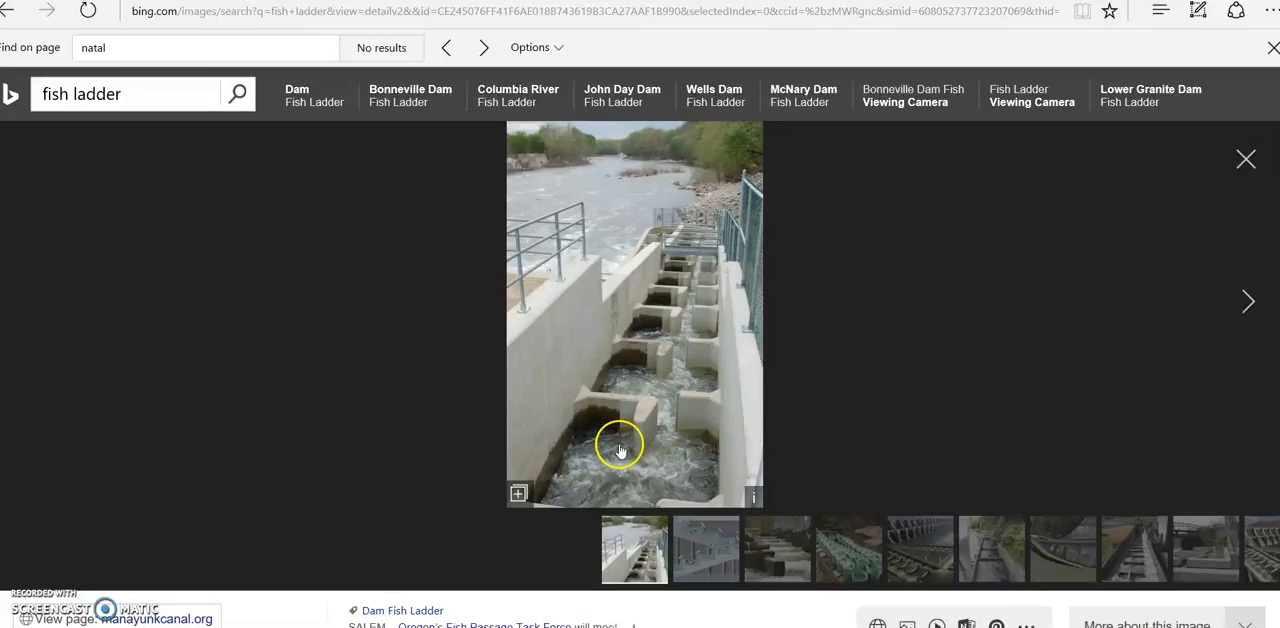
pyautogui.moveTo(866, 297)
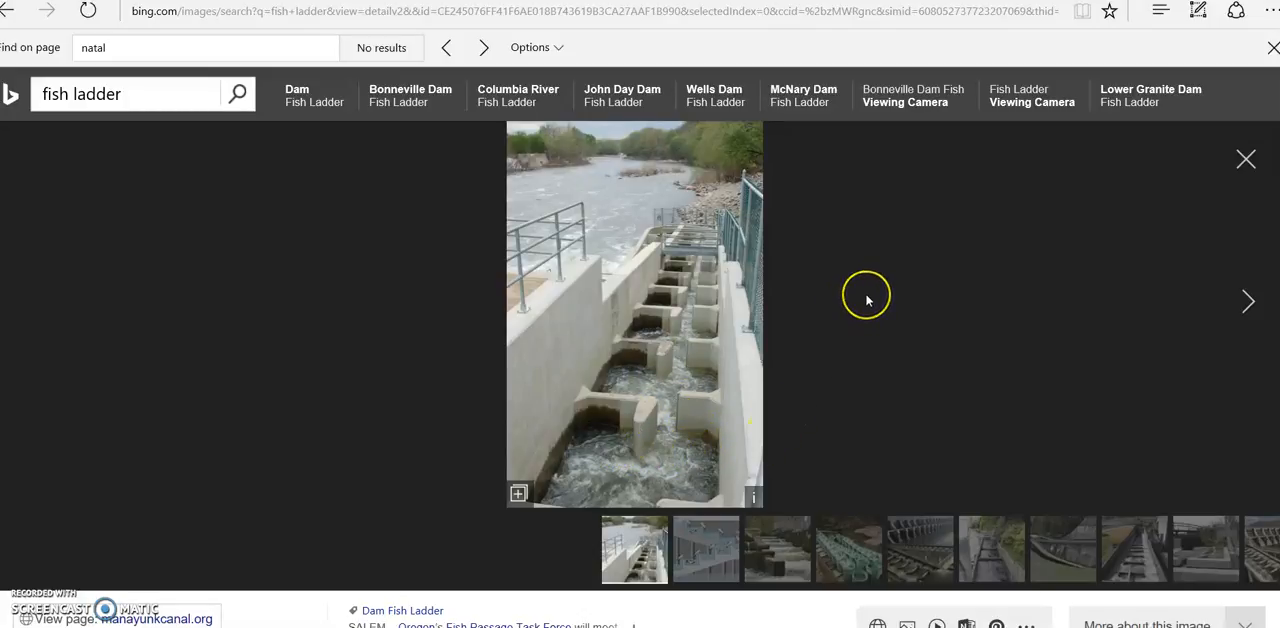
pyautogui.moveTo(867, 300)
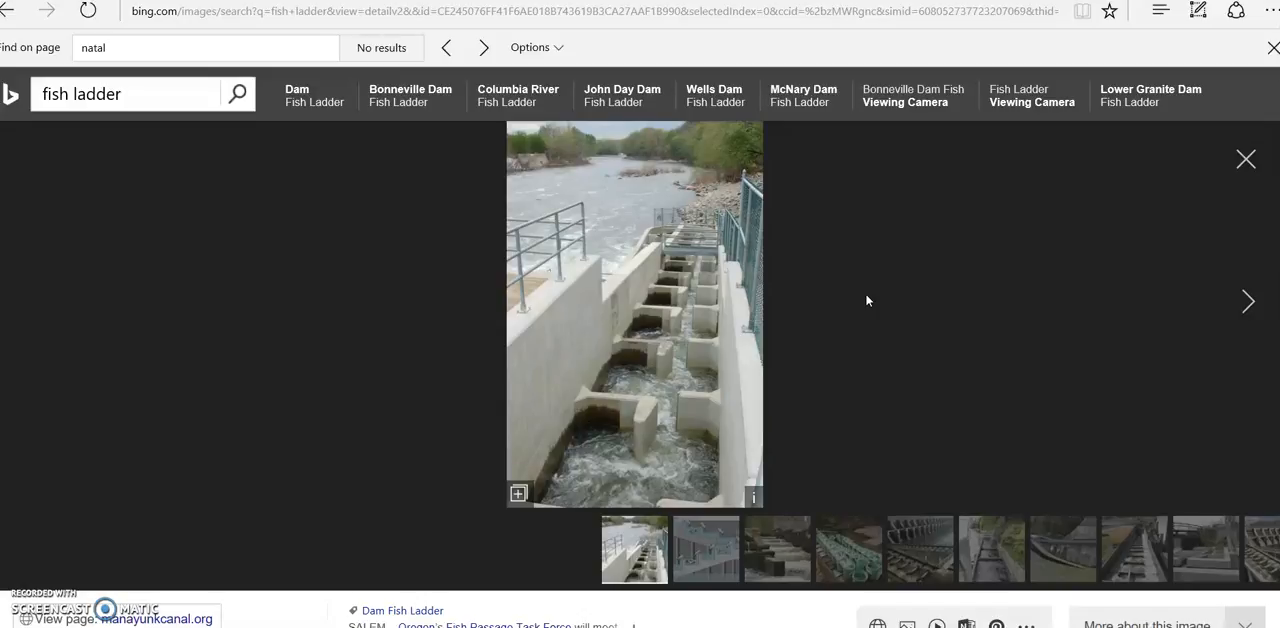
pyautogui.moveTo(810, 150)
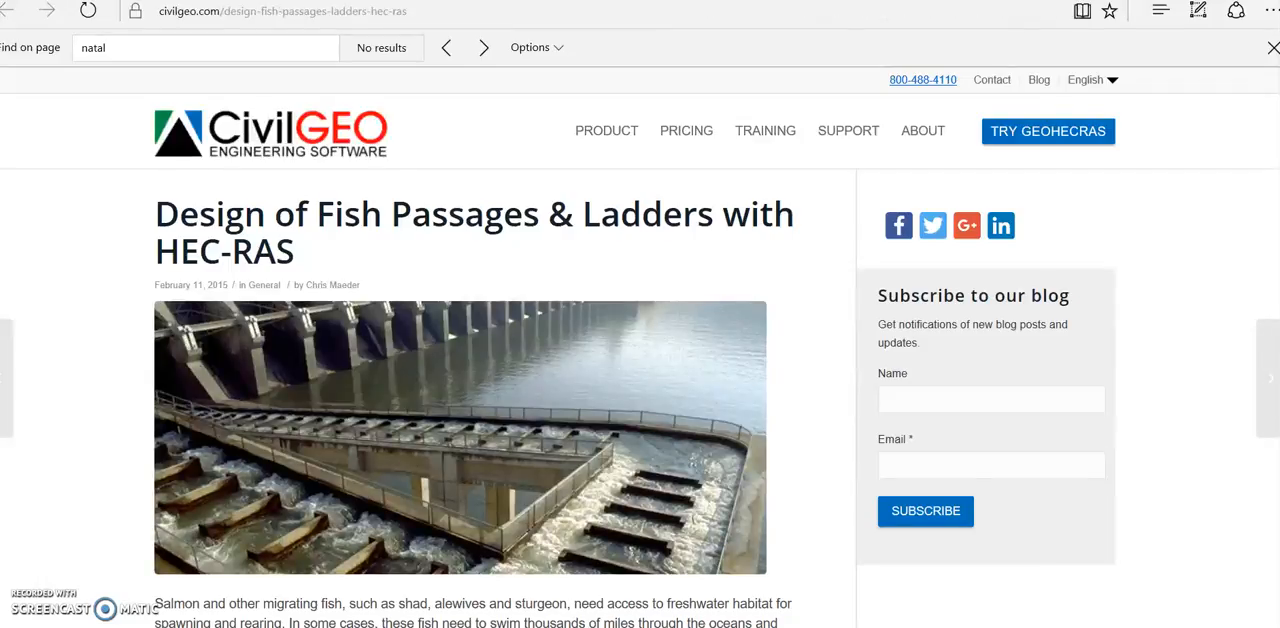
pyautogui.moveTo(1198, 437)
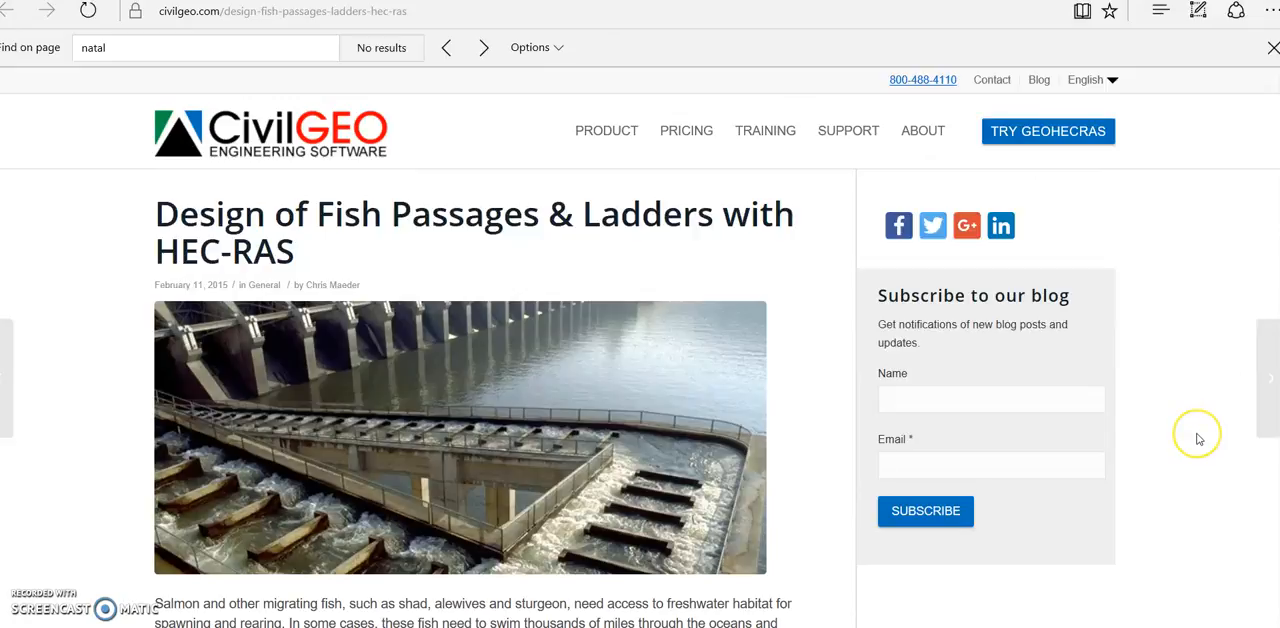
pyautogui.moveTo(1198, 438)
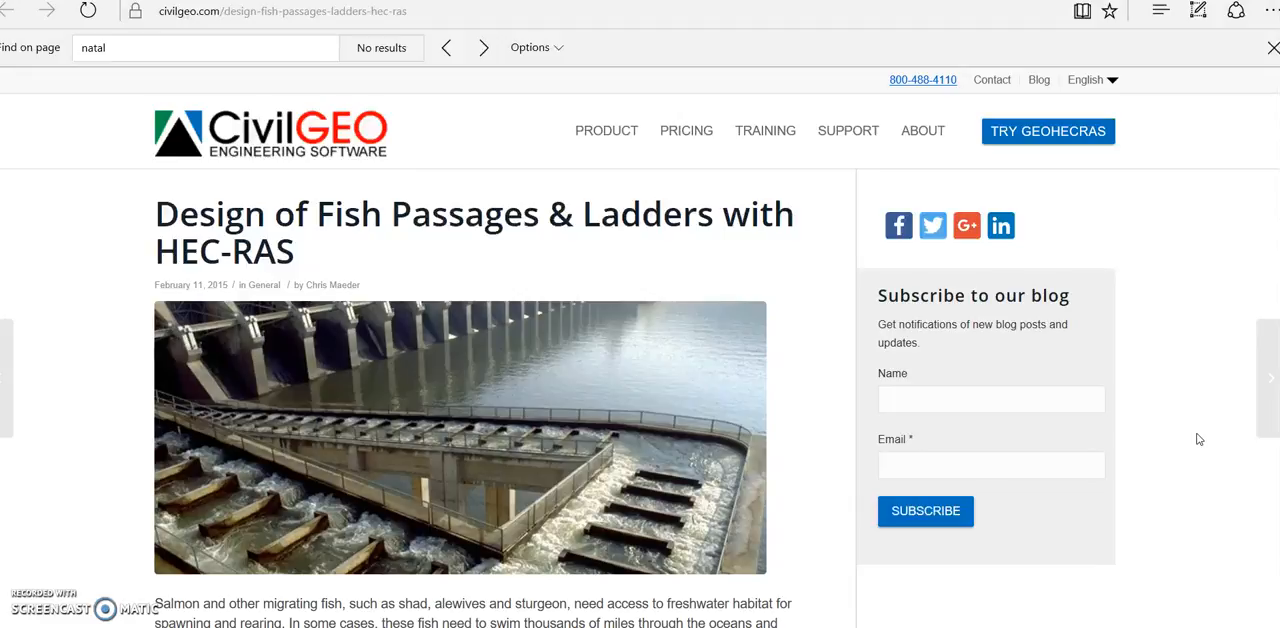
pyautogui.scroll(-3)
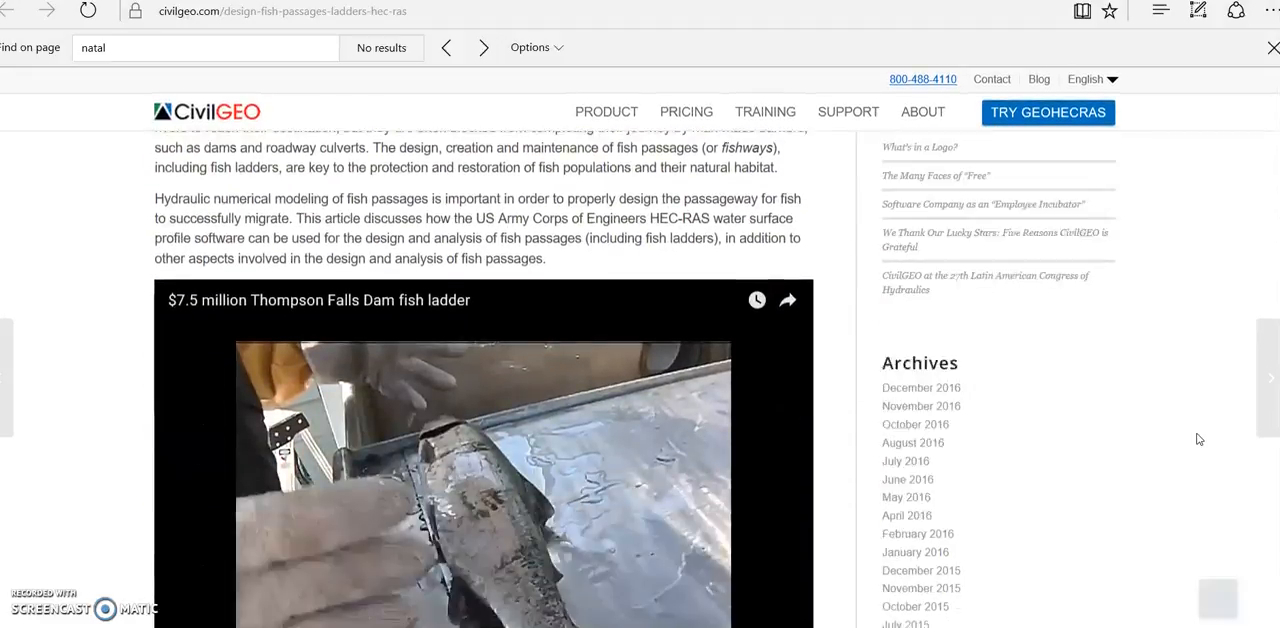
pyautogui.scroll(-3)
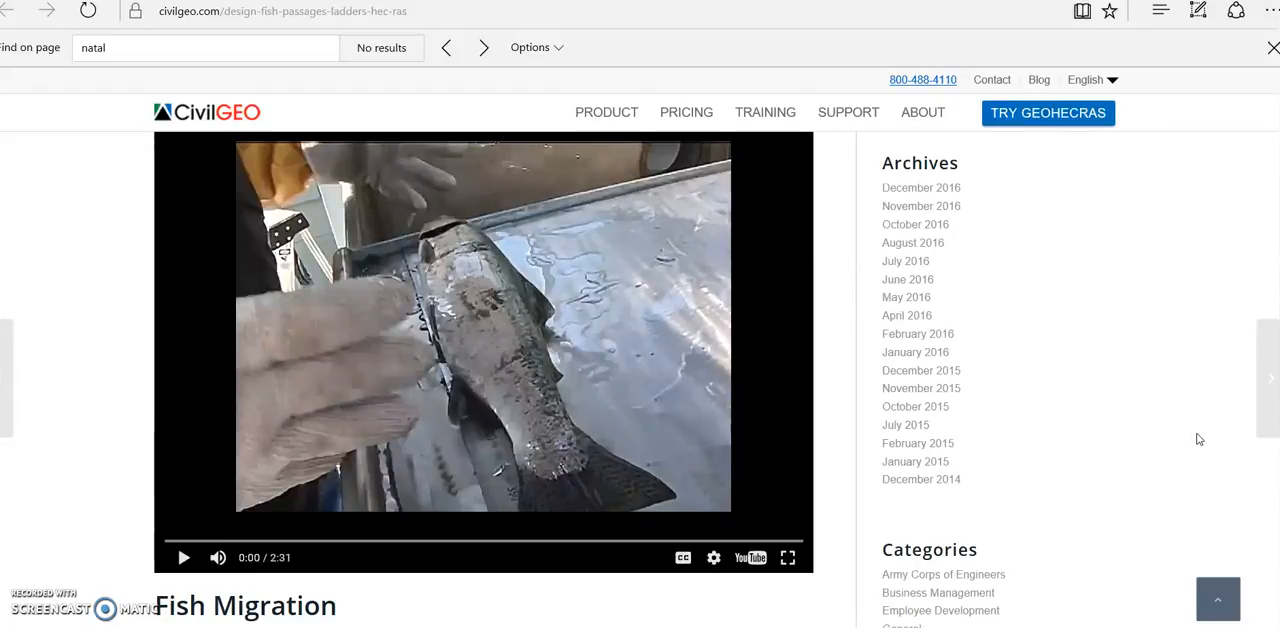
pyautogui.moveTo(1168, 447)
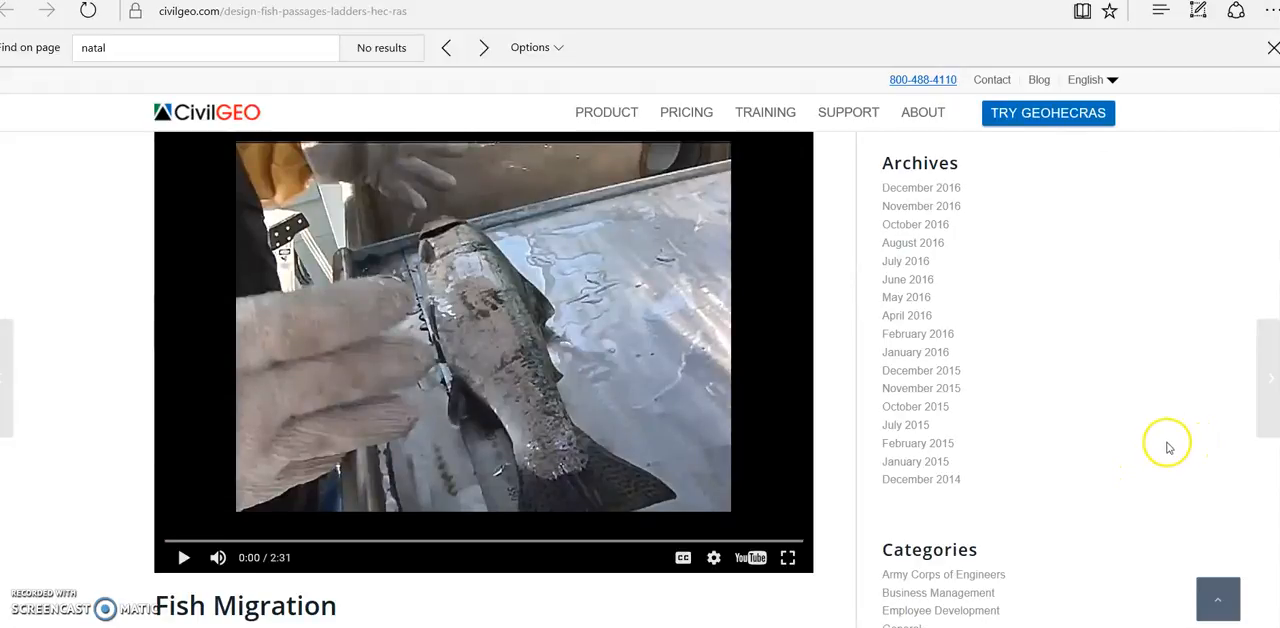
pyautogui.moveTo(1145, 449)
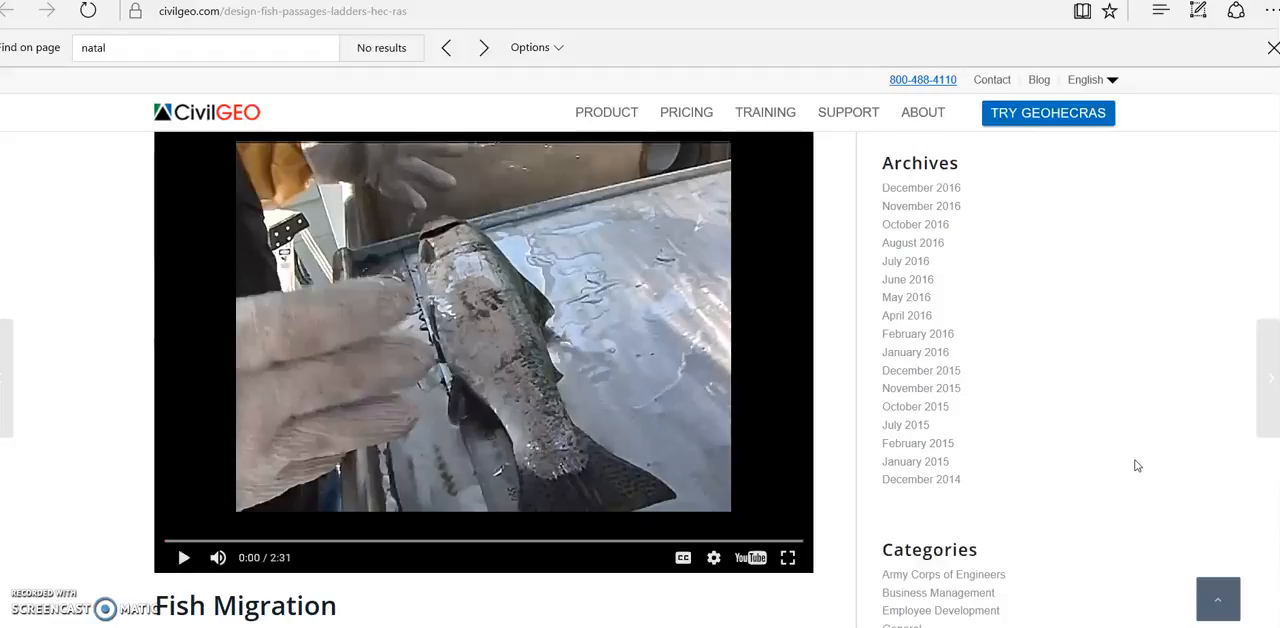
pyautogui.moveTo(1105, 527)
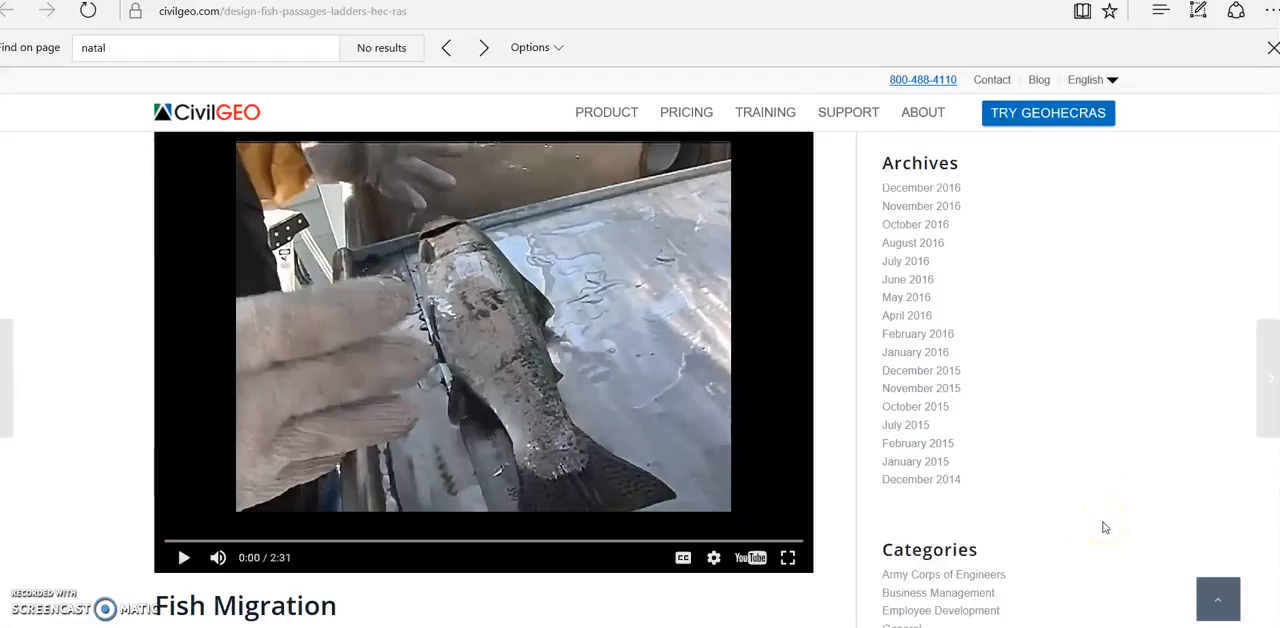
pyautogui.moveTo(1097, 533)
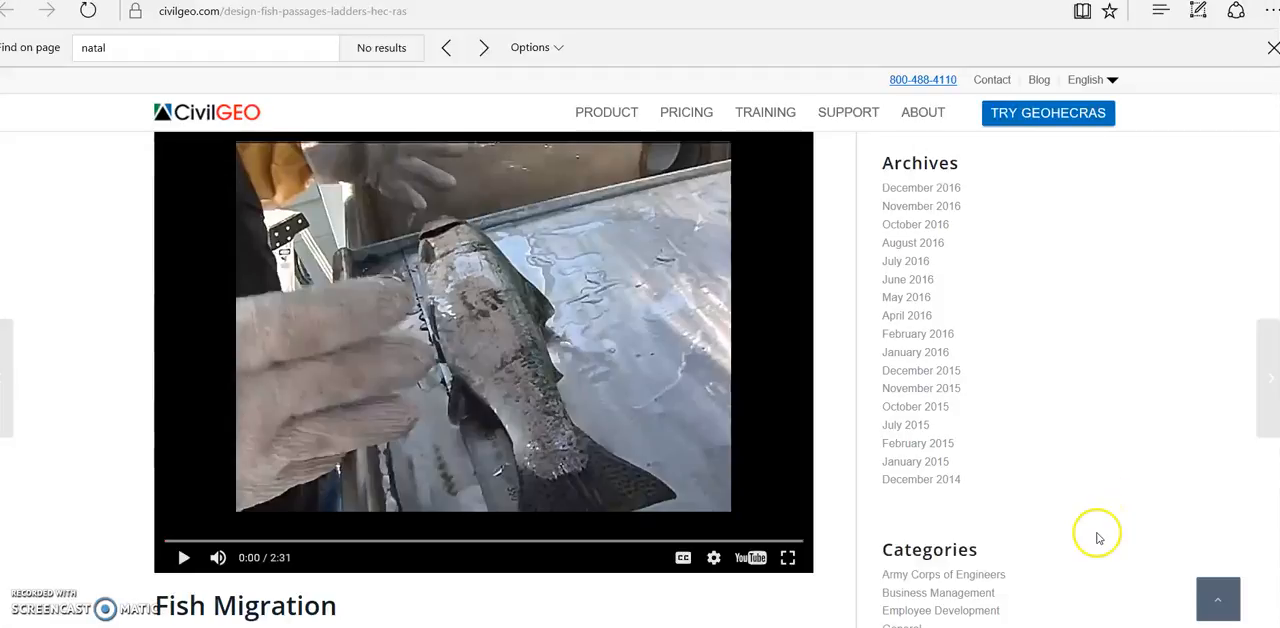
pyautogui.moveTo(416, 601)
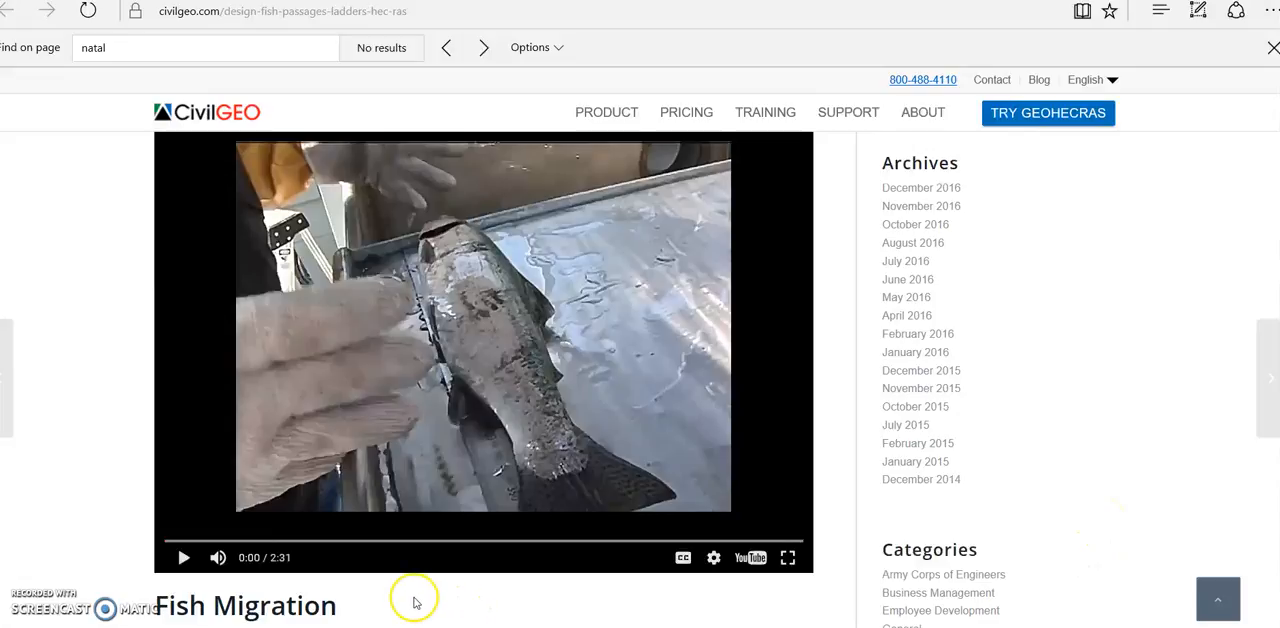
pyautogui.moveTo(378, 605)
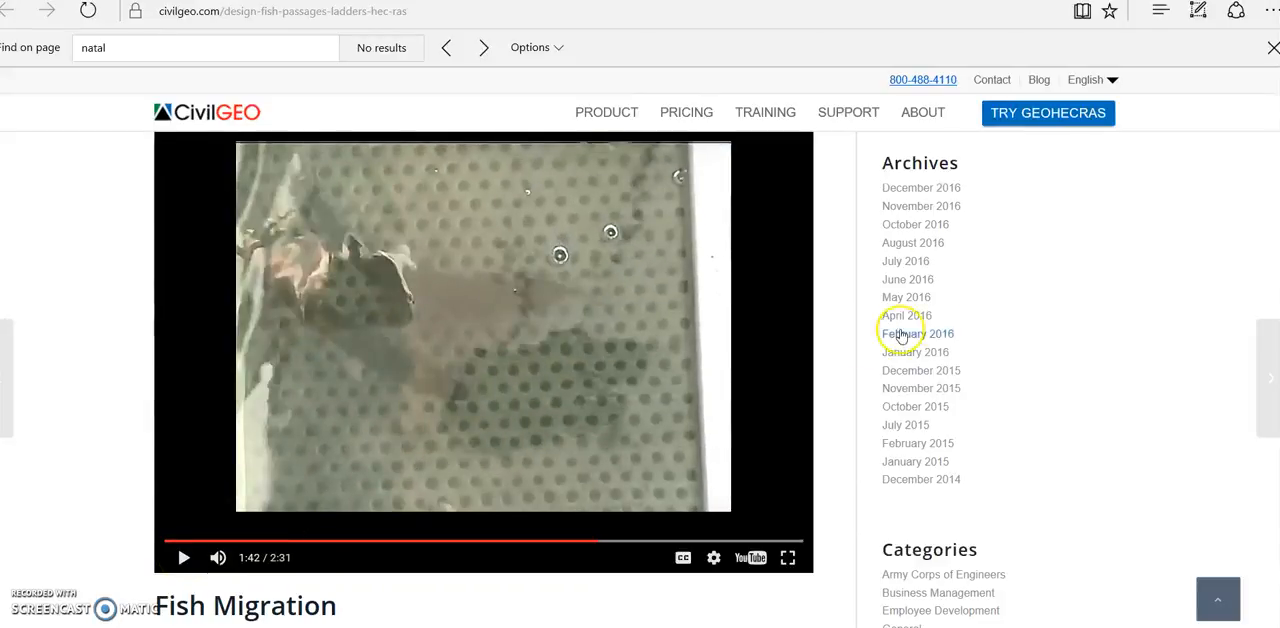
pyautogui.moveTo(1008, 324)
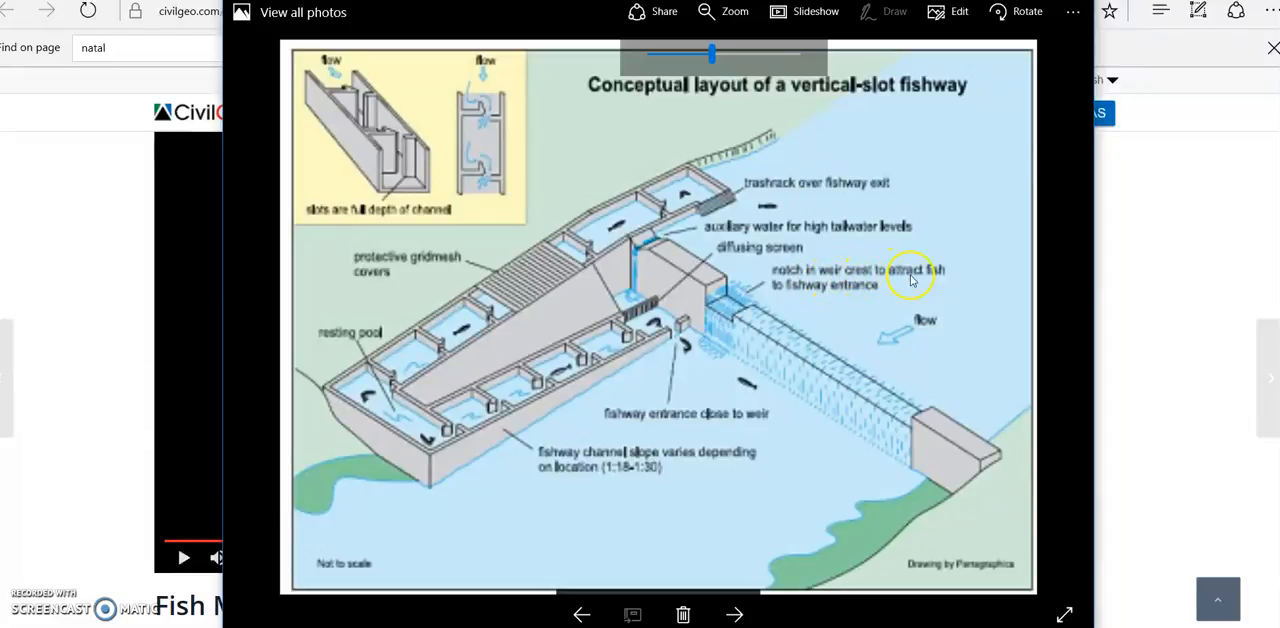
pyautogui.moveTo(857, 297)
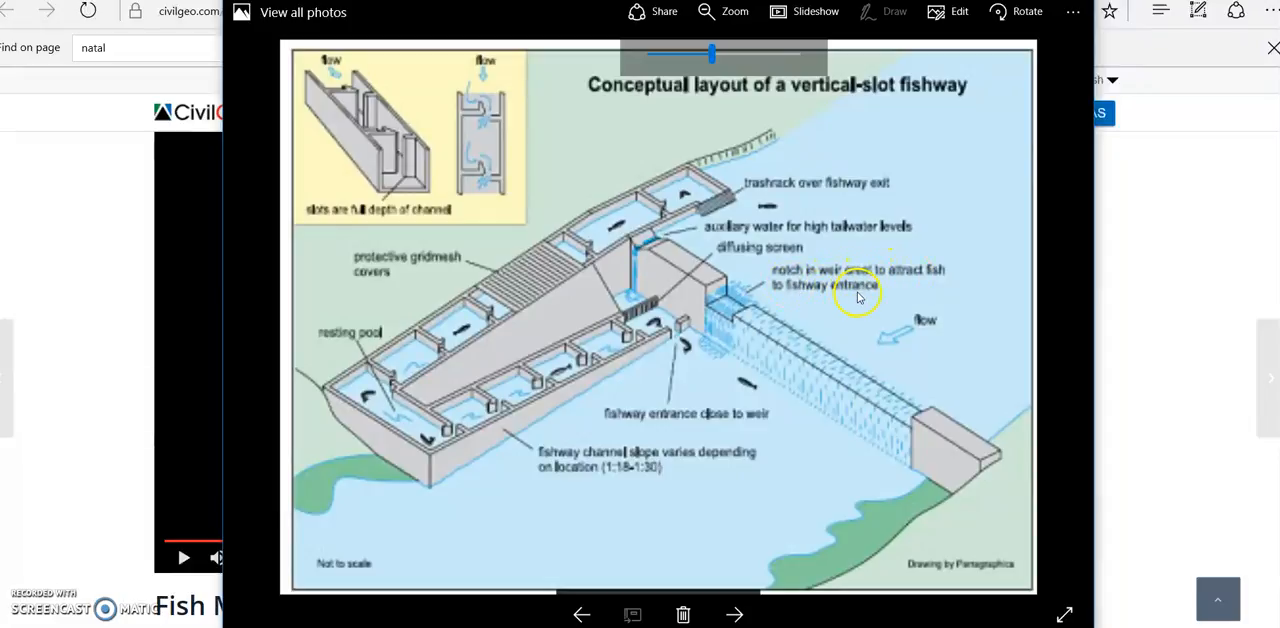
pyautogui.moveTo(713, 388)
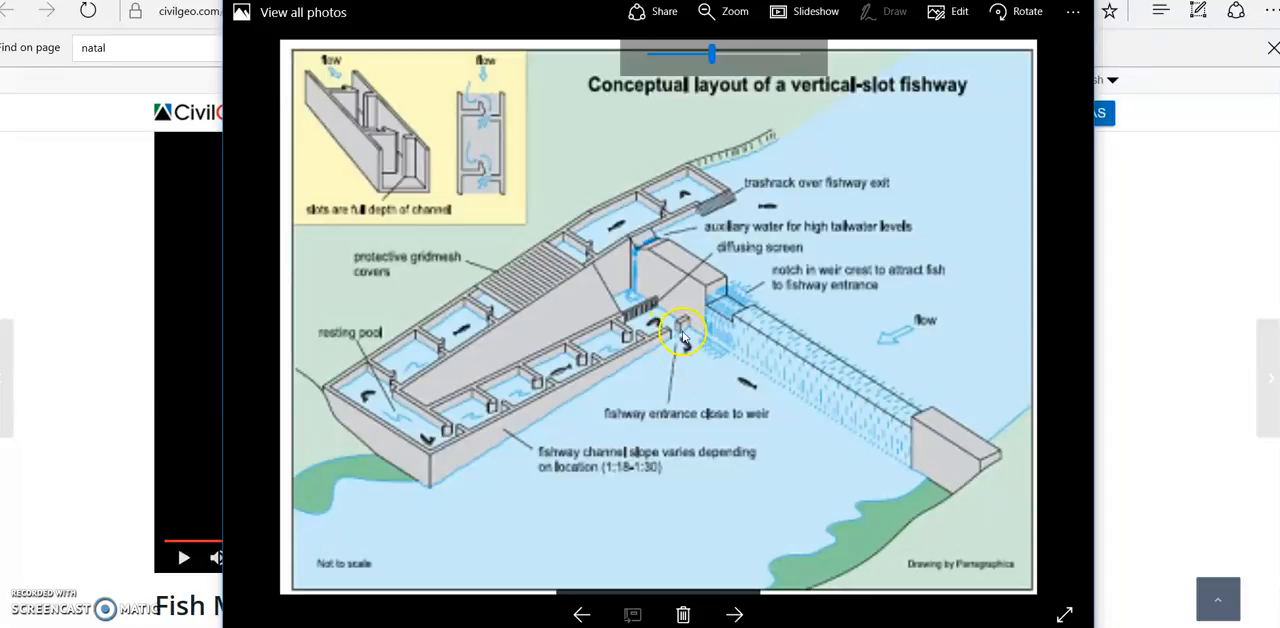
pyautogui.moveTo(660, 362)
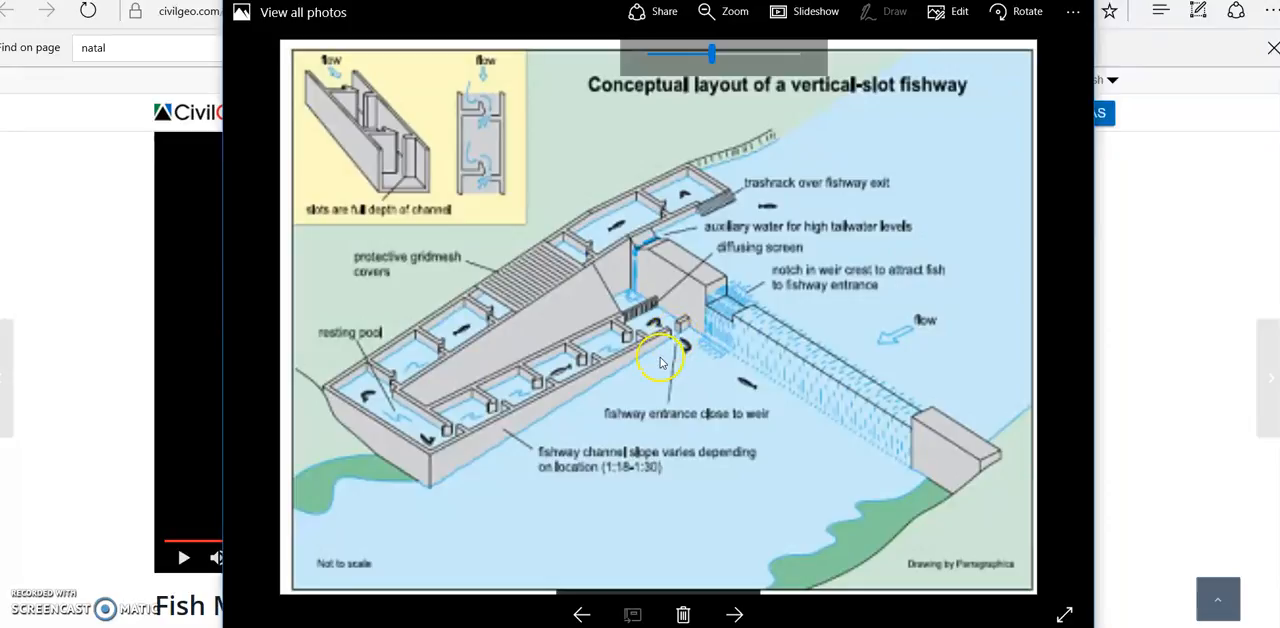
pyautogui.moveTo(660, 360)
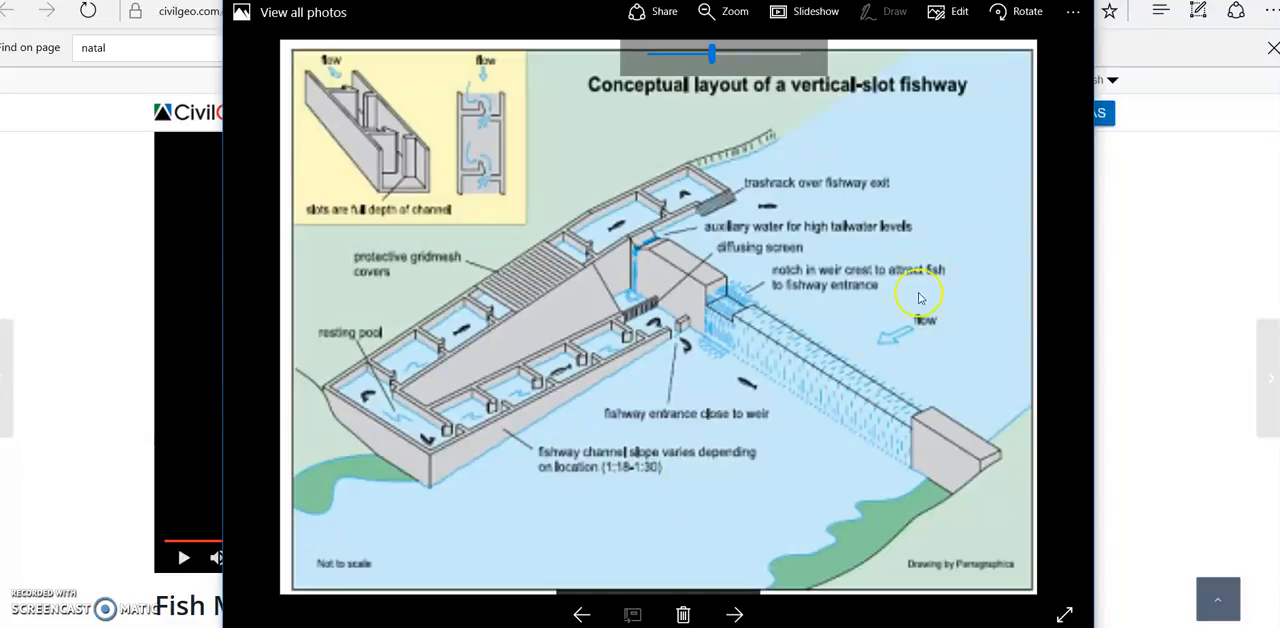
pyautogui.moveTo(653, 488)
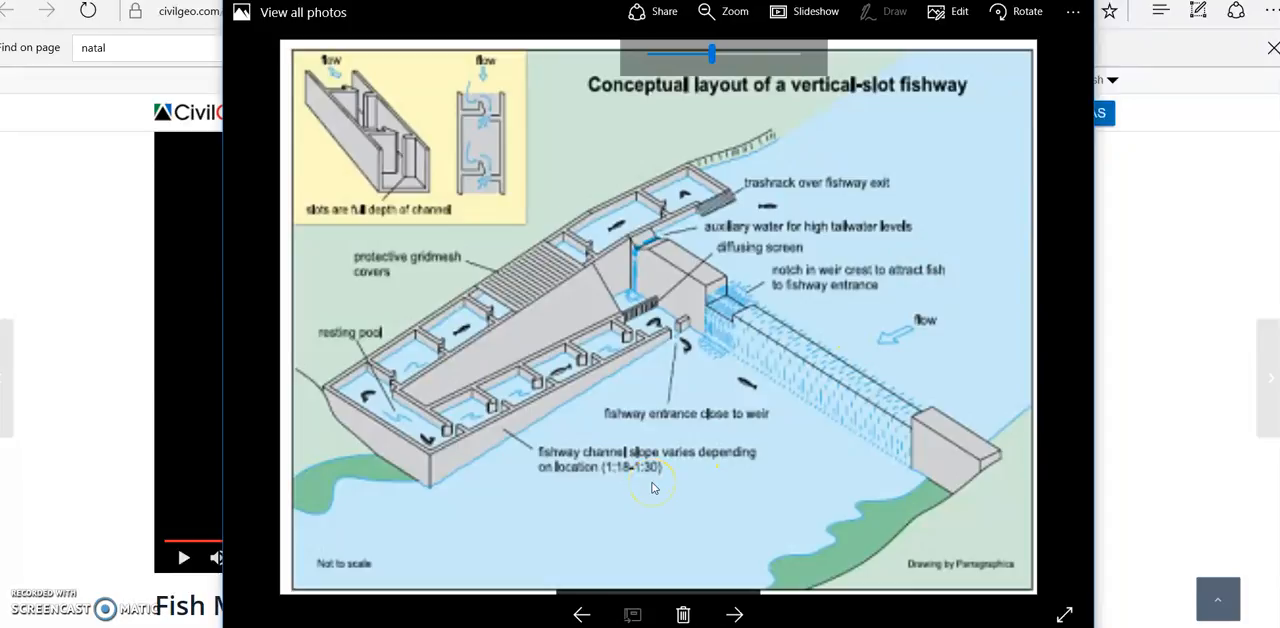
pyautogui.moveTo(700, 462)
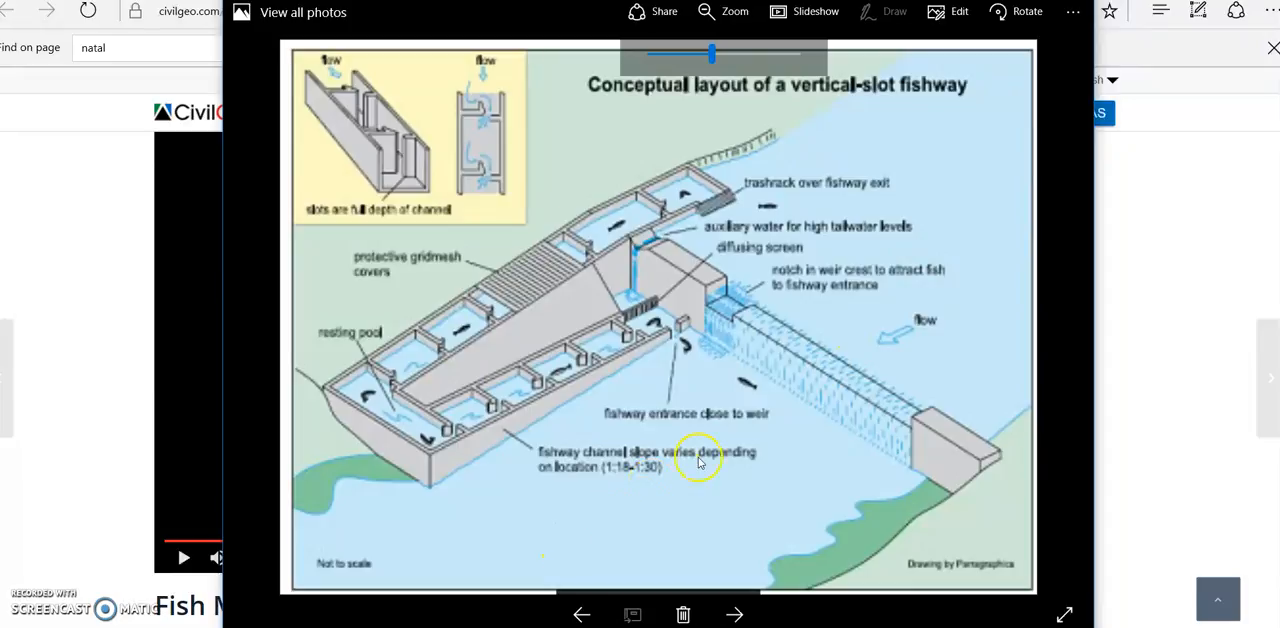
pyautogui.moveTo(727, 435)
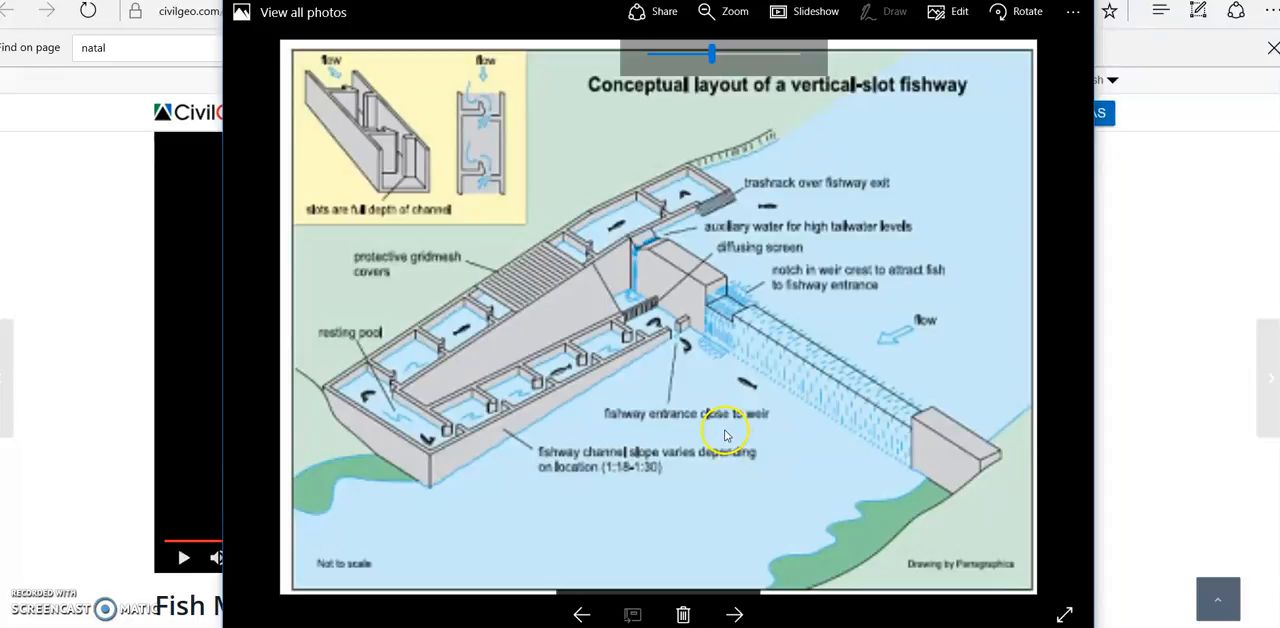
pyautogui.moveTo(828, 380)
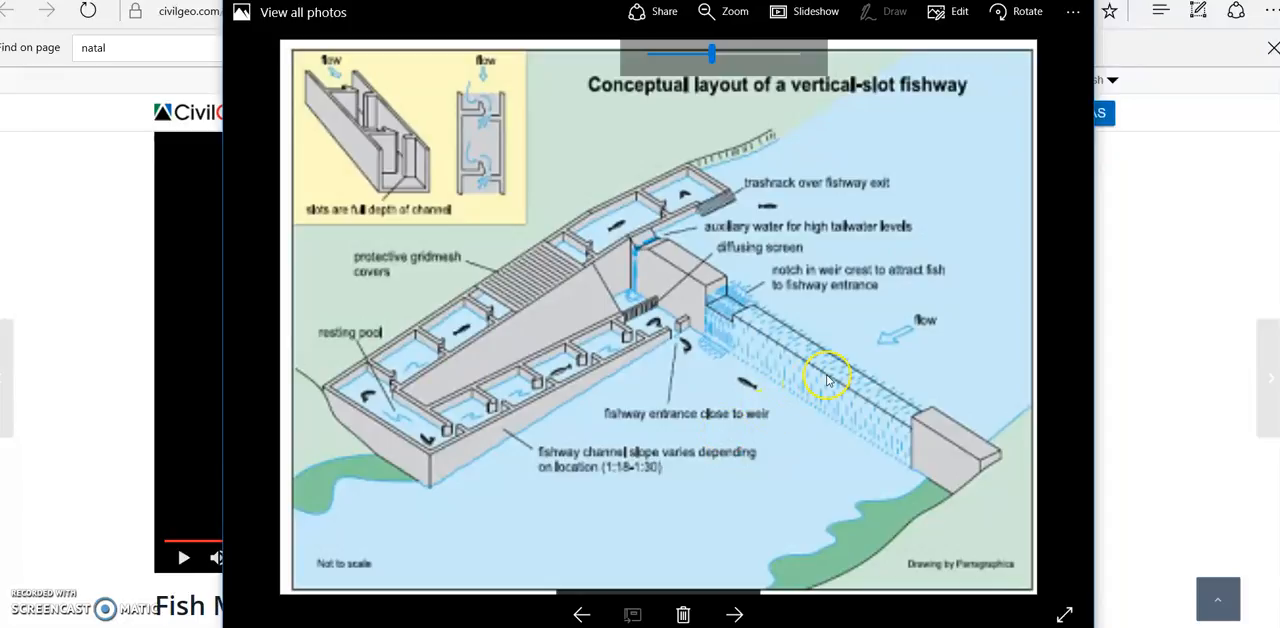
pyautogui.moveTo(680, 343)
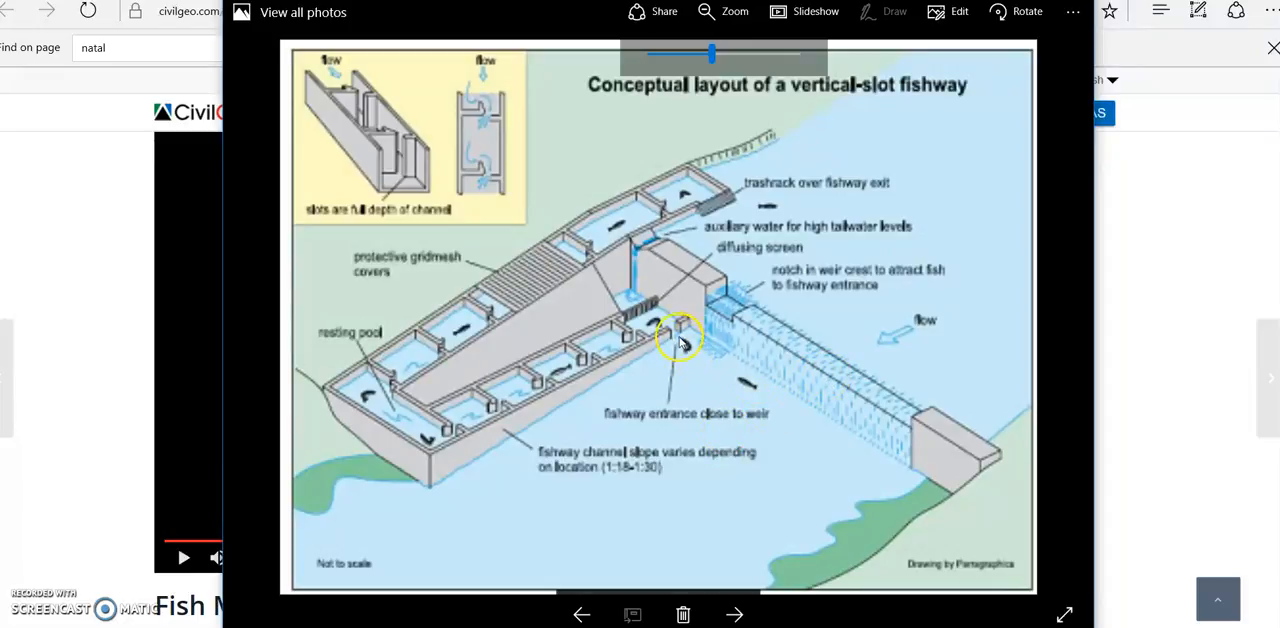
pyautogui.moveTo(680, 335)
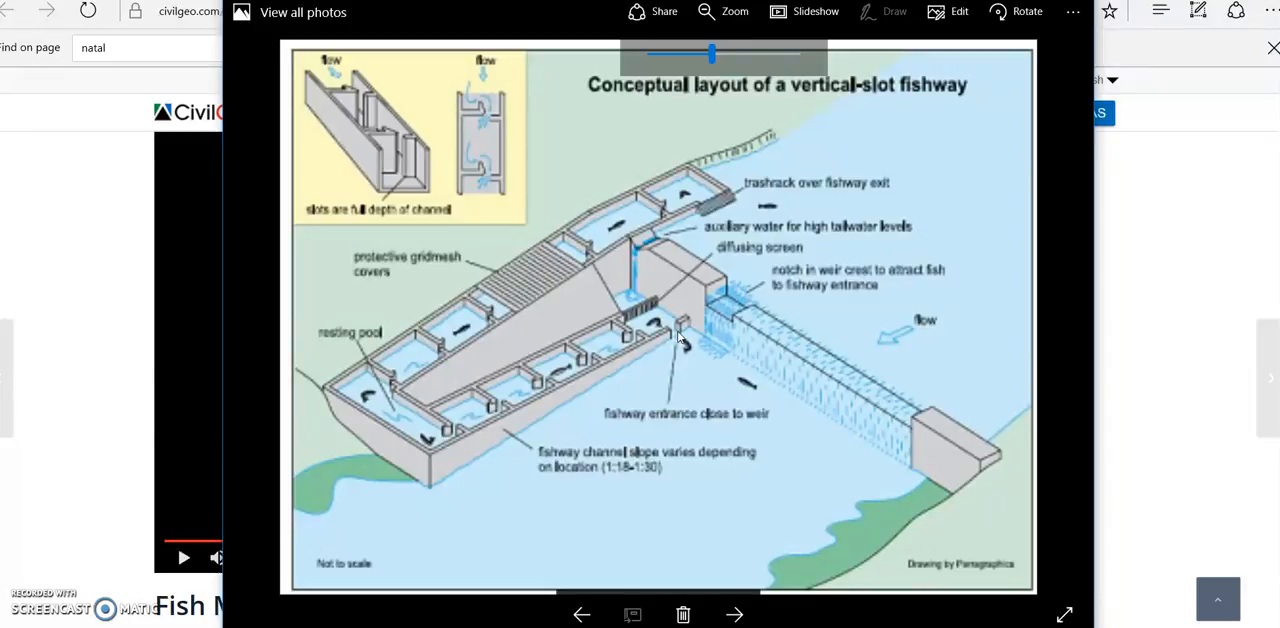
pyautogui.moveTo(722, 333)
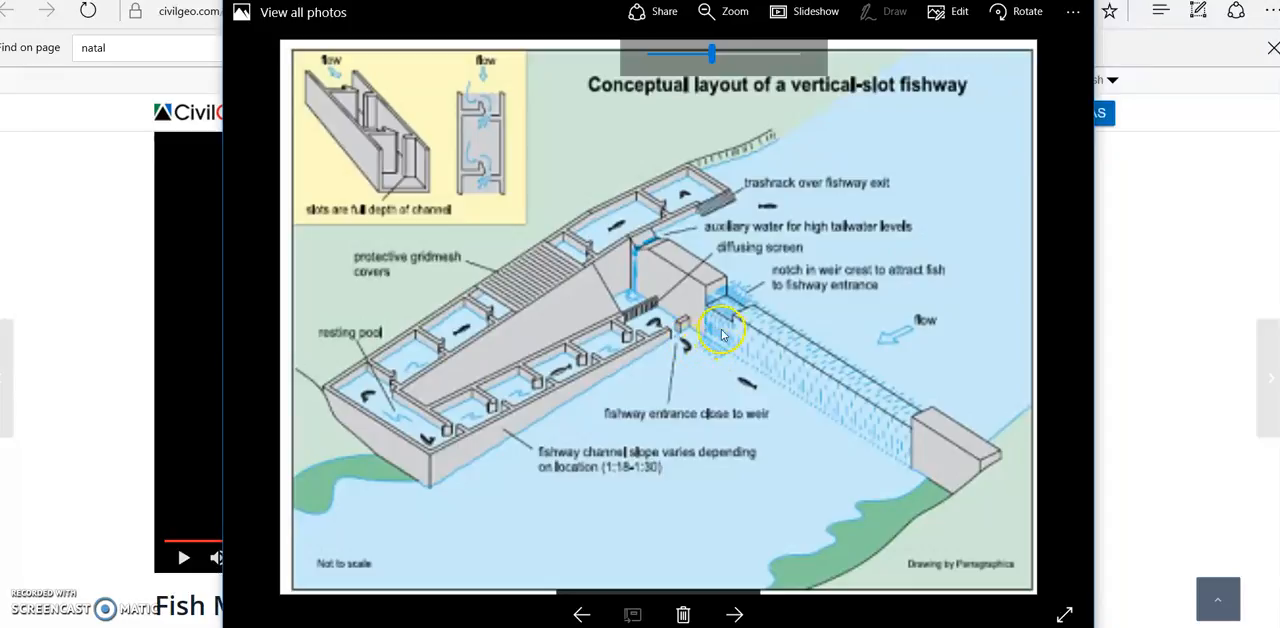
pyautogui.moveTo(703, 353)
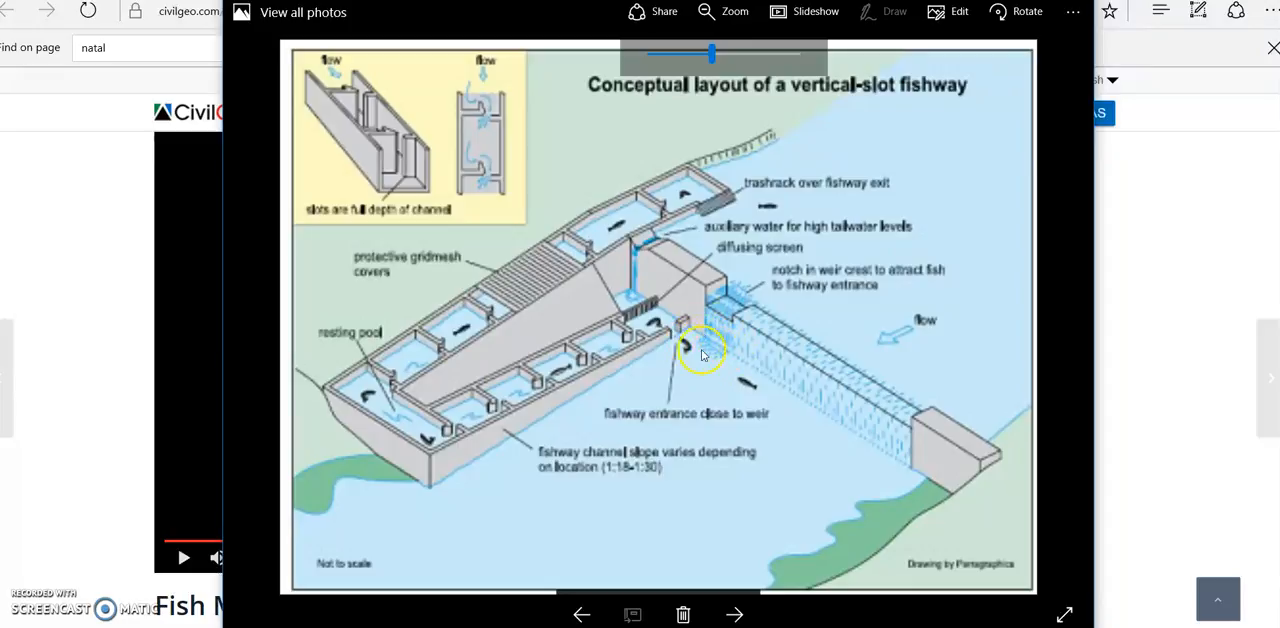
pyautogui.moveTo(712, 357)
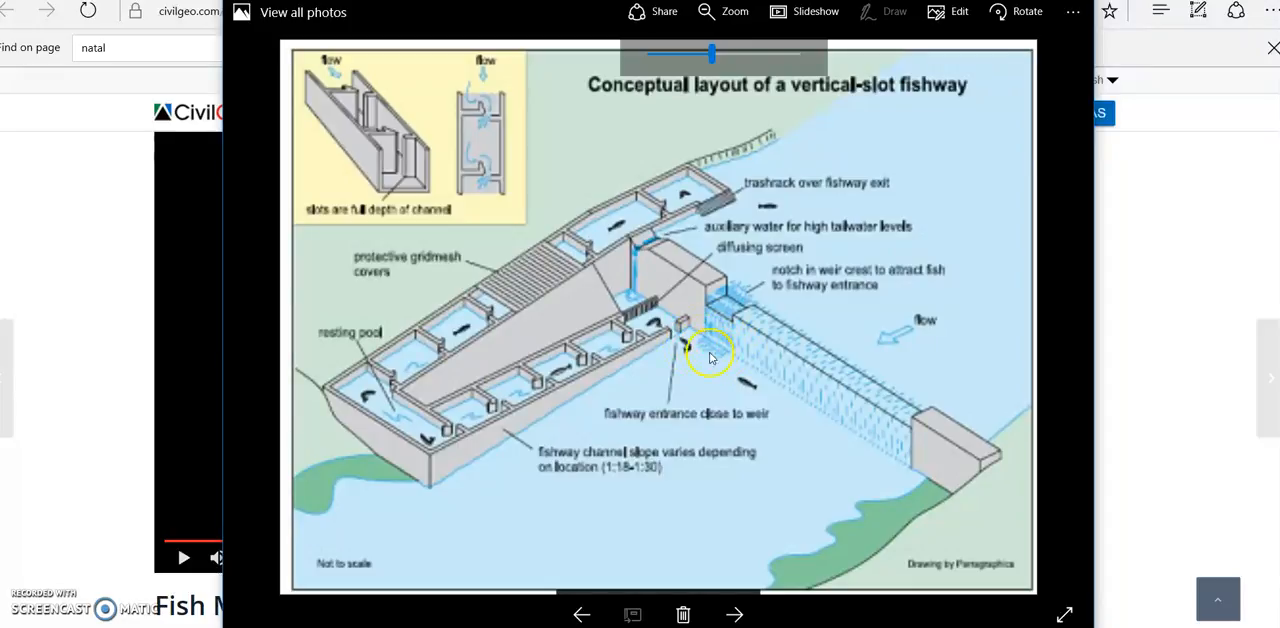
pyautogui.moveTo(702, 342)
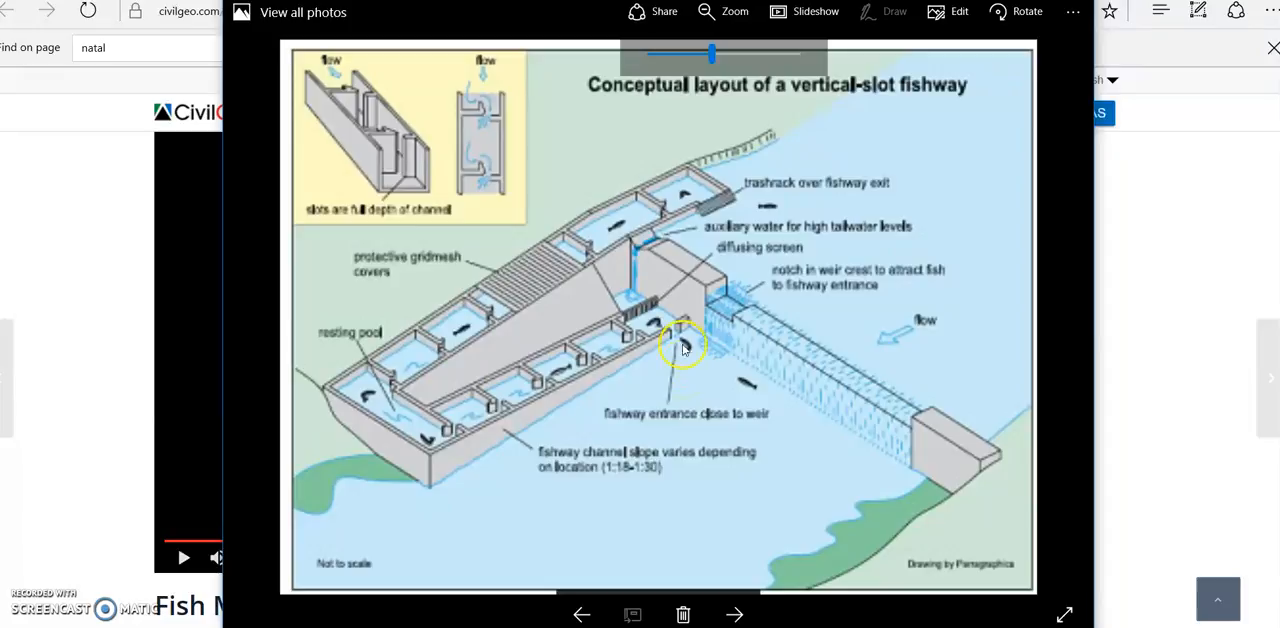
pyautogui.moveTo(725, 340)
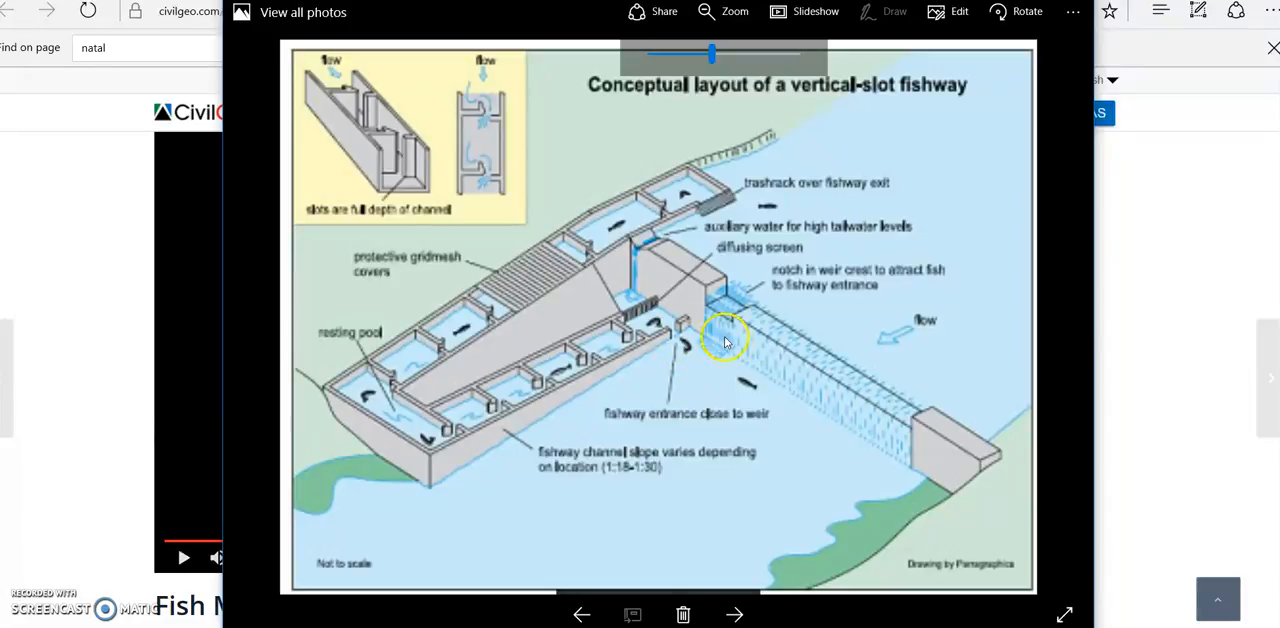
pyautogui.moveTo(687, 350)
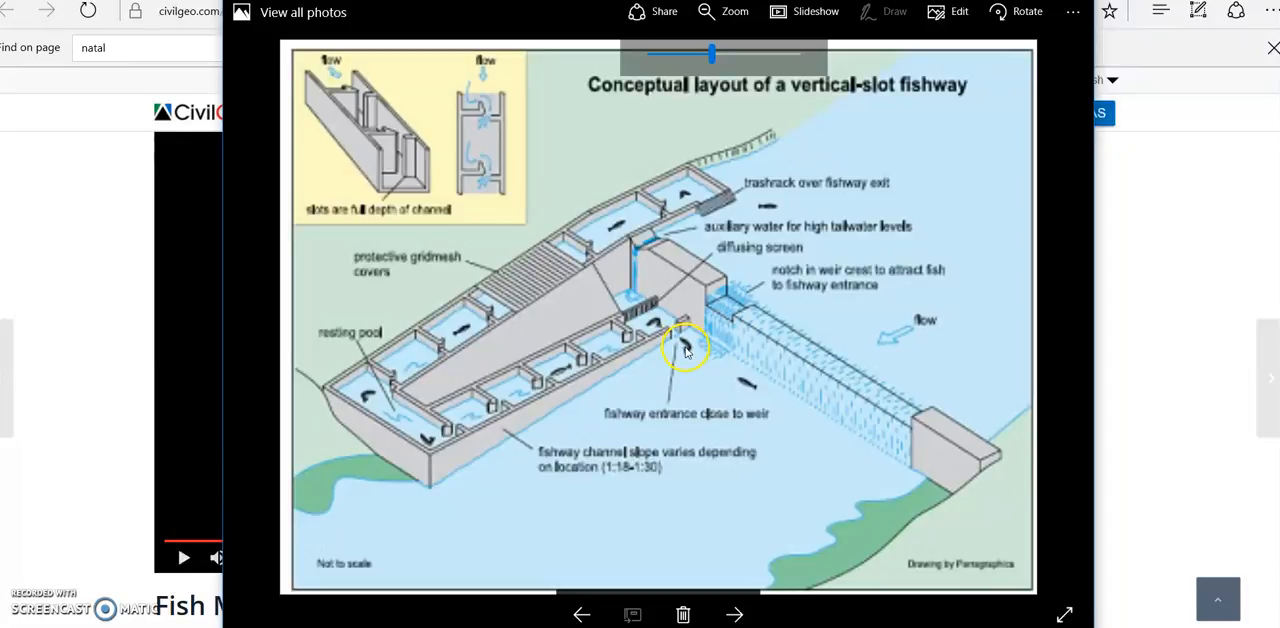
pyautogui.moveTo(675, 333)
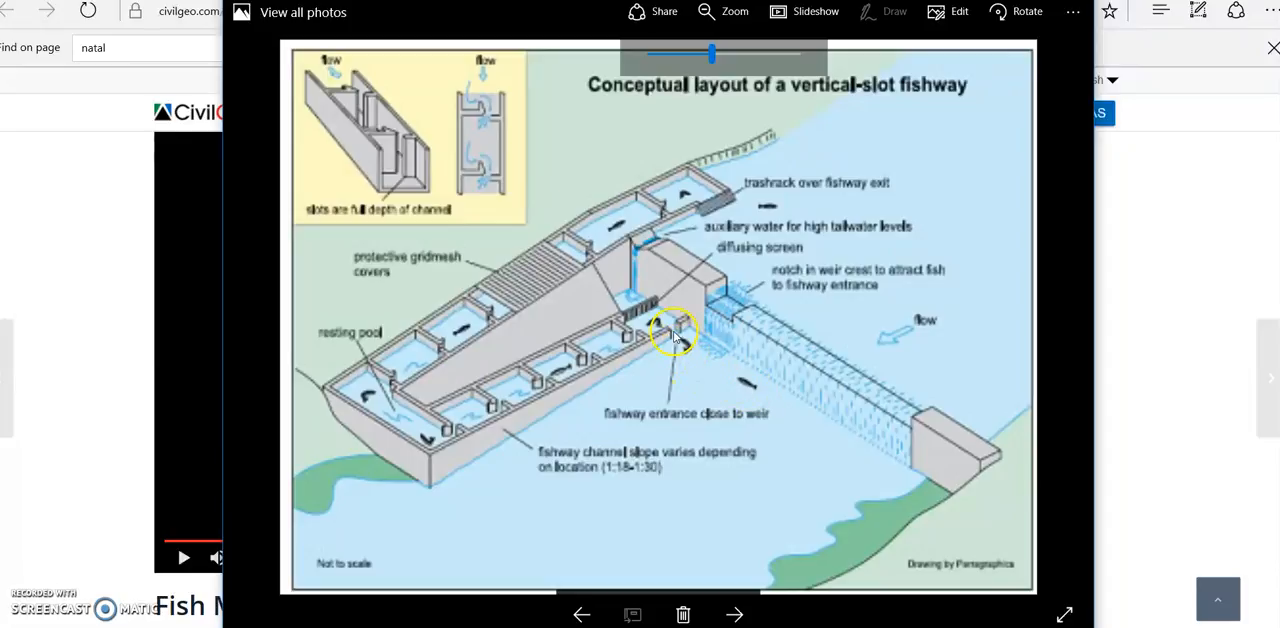
pyautogui.moveTo(440, 430)
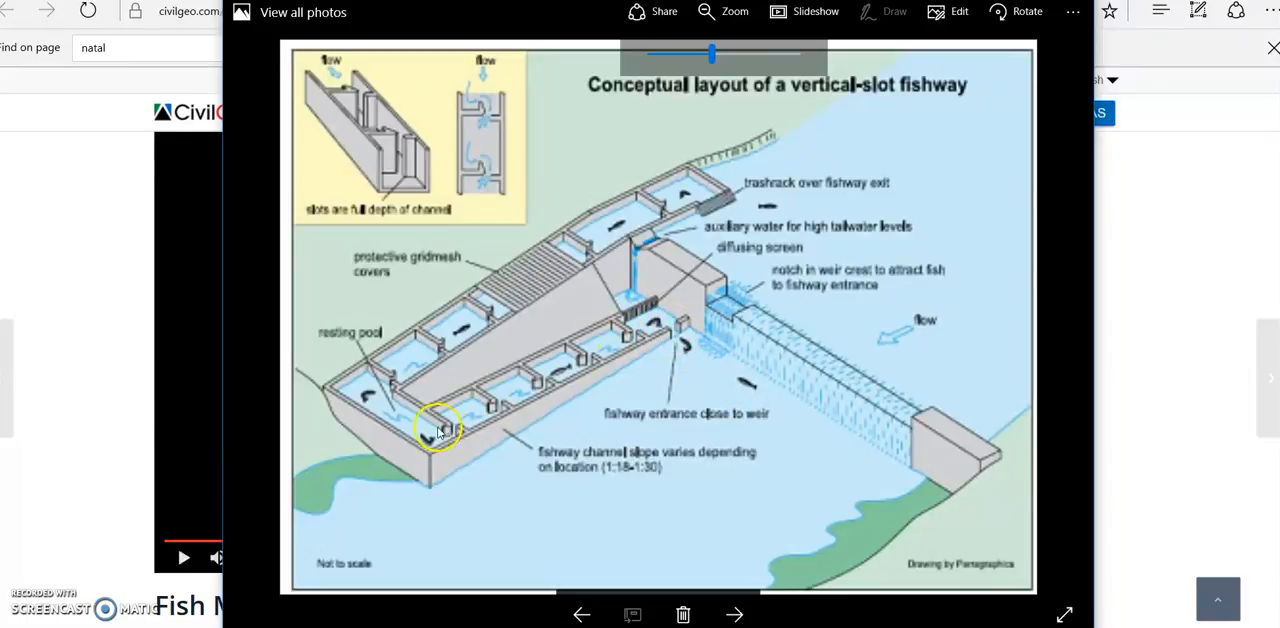
pyautogui.moveTo(520, 300)
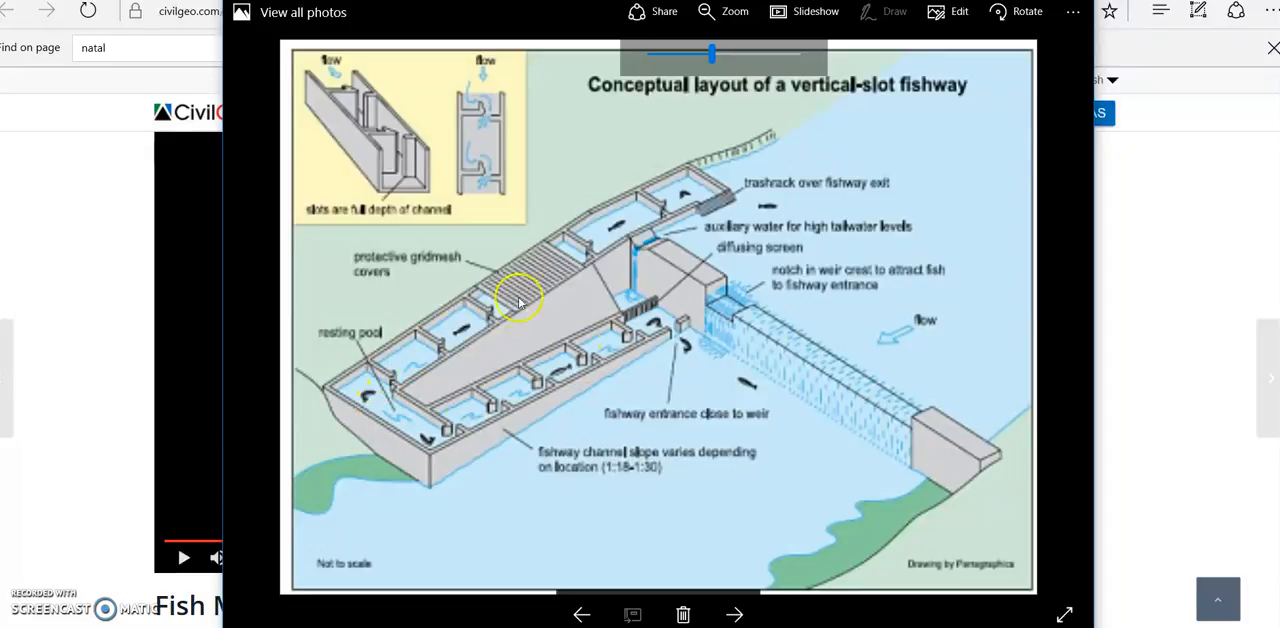
pyautogui.moveTo(900, 118)
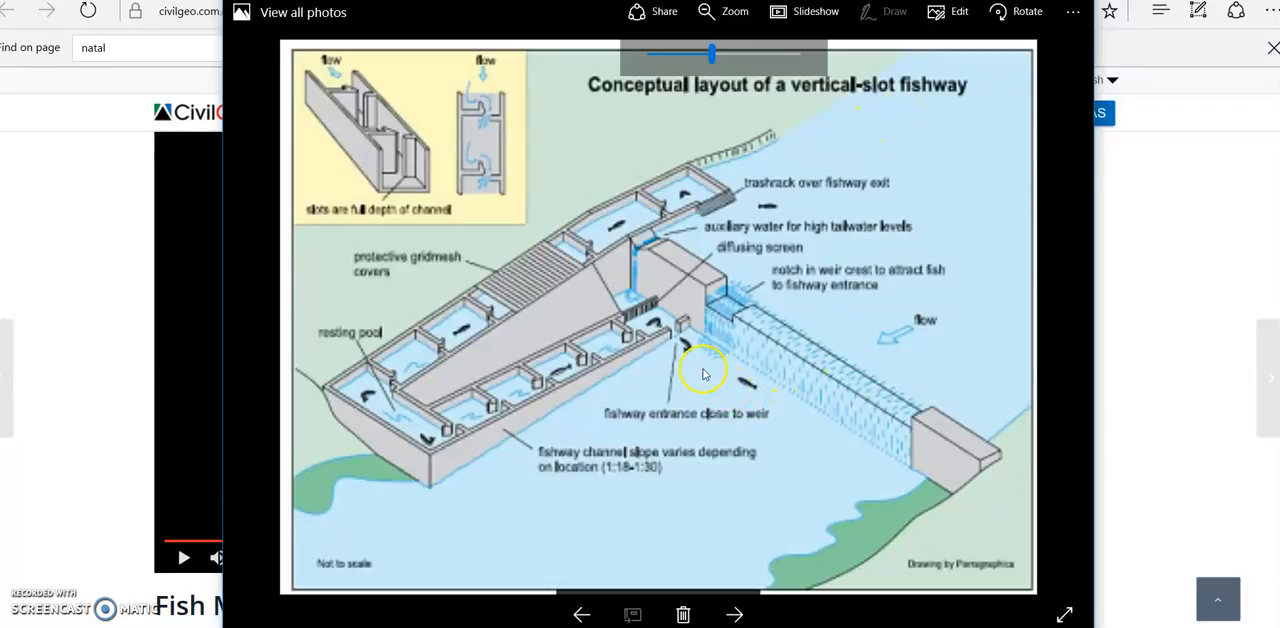
pyautogui.moveTo(620, 340)
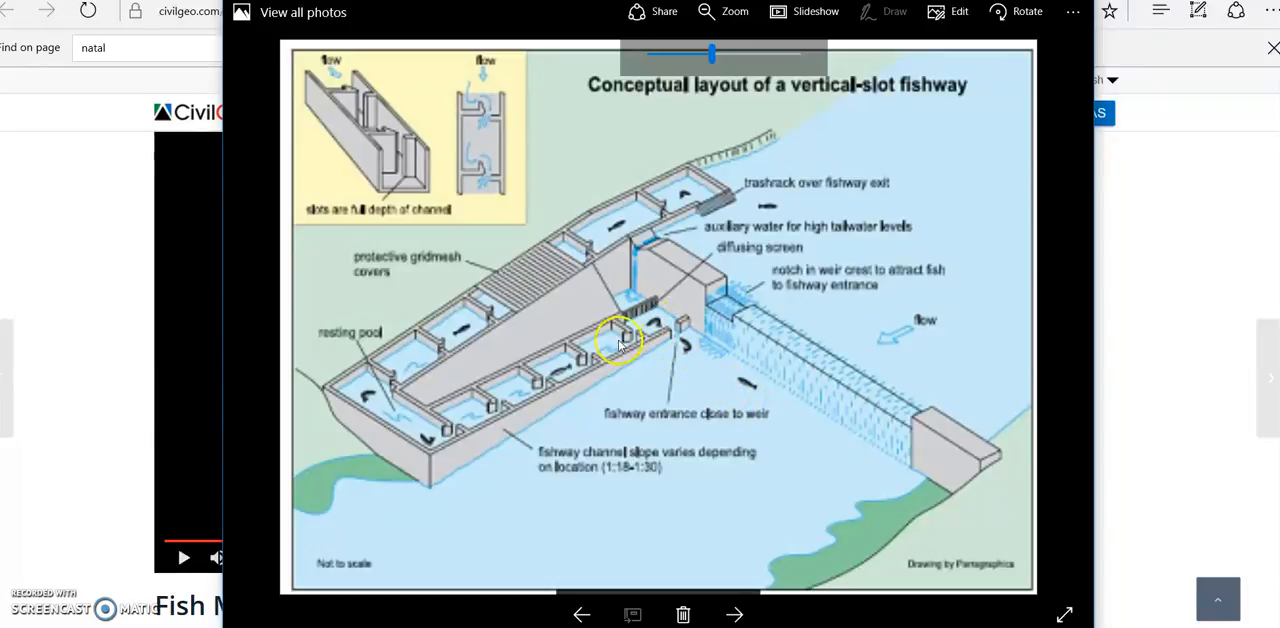
pyautogui.moveTo(390, 372)
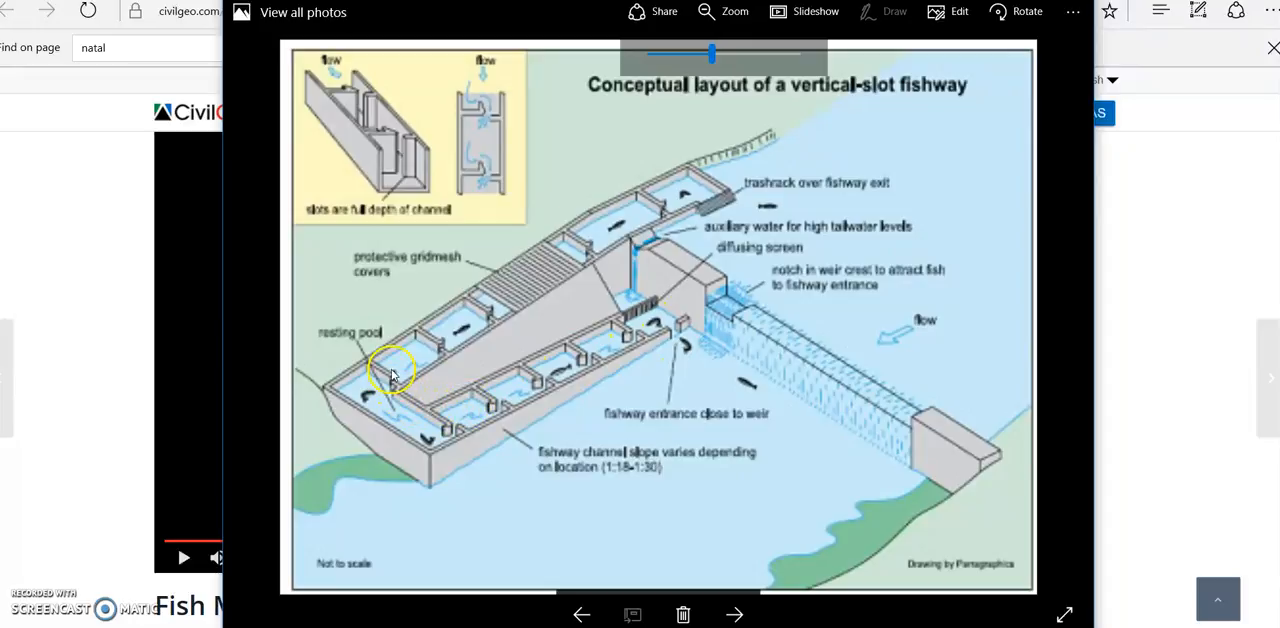
pyautogui.moveTo(645, 222)
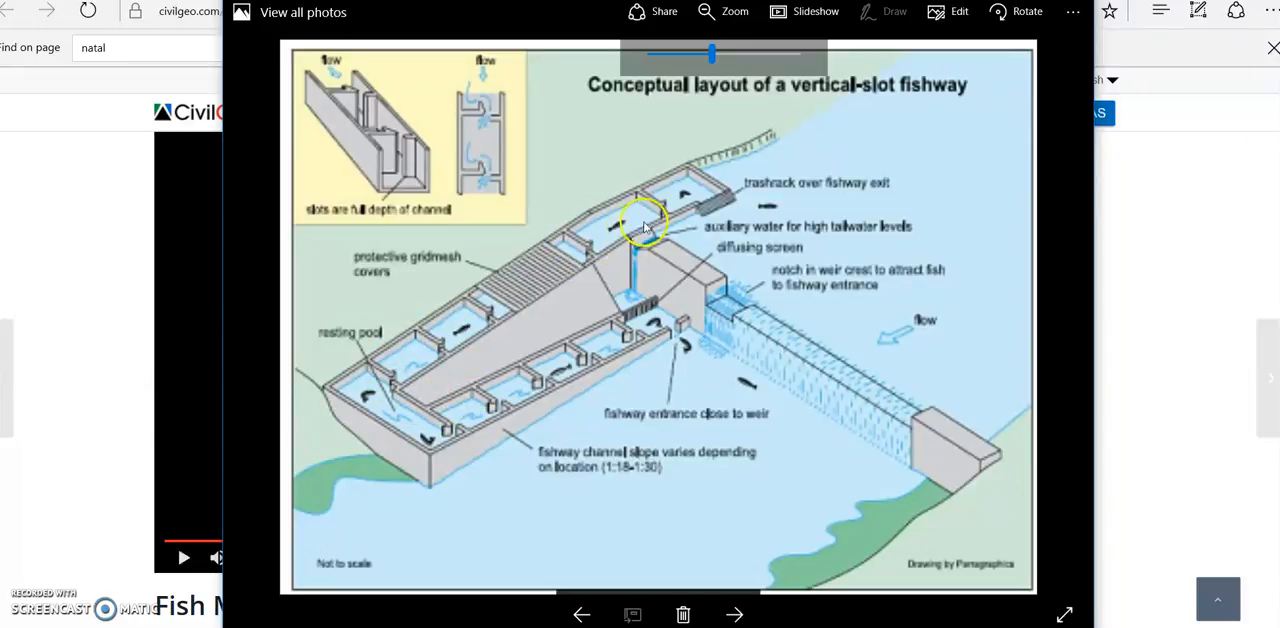
pyautogui.moveTo(865, 137)
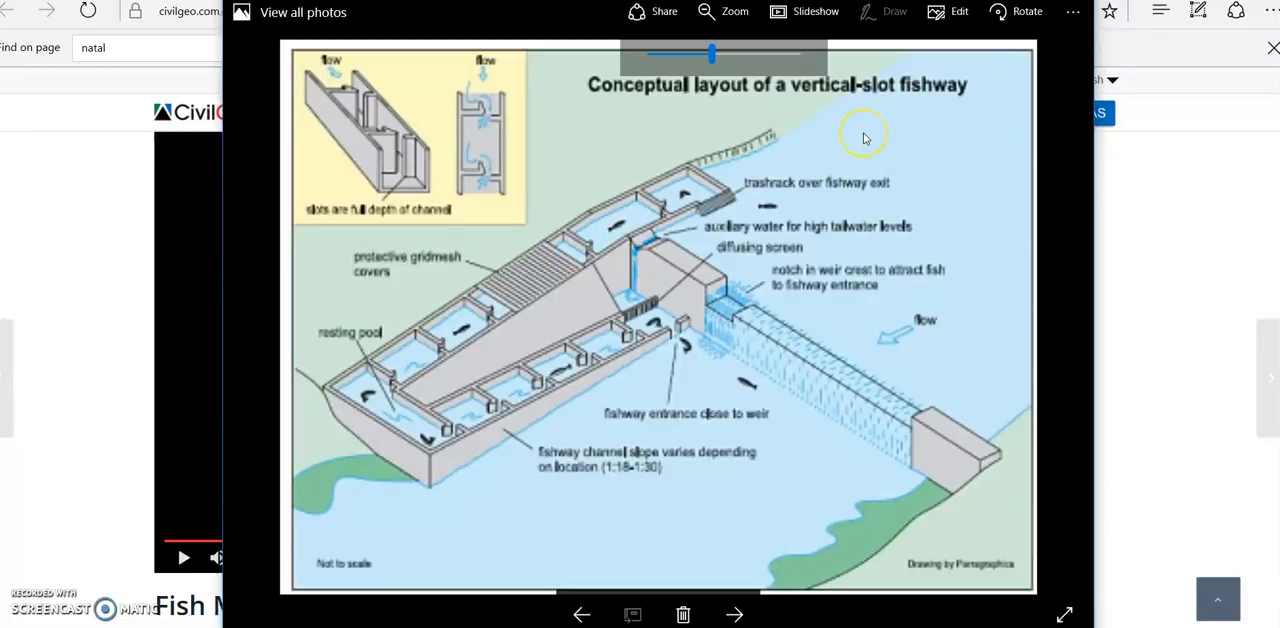
pyautogui.moveTo(865, 138)
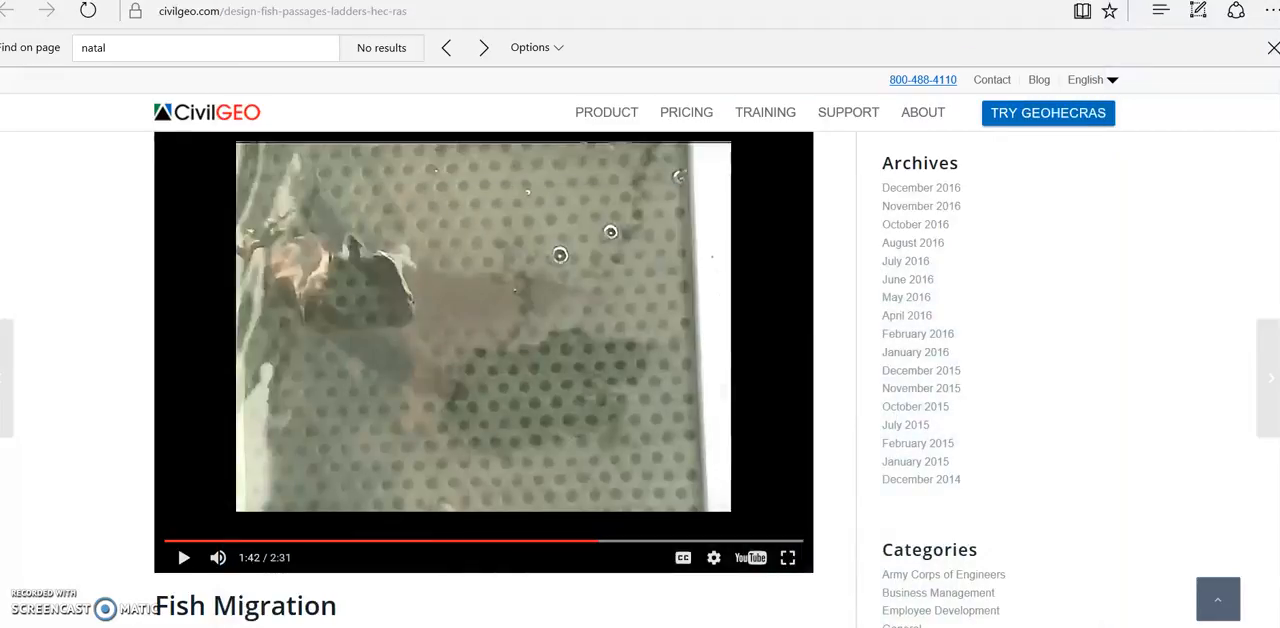
pyautogui.moveTo(680, 53)
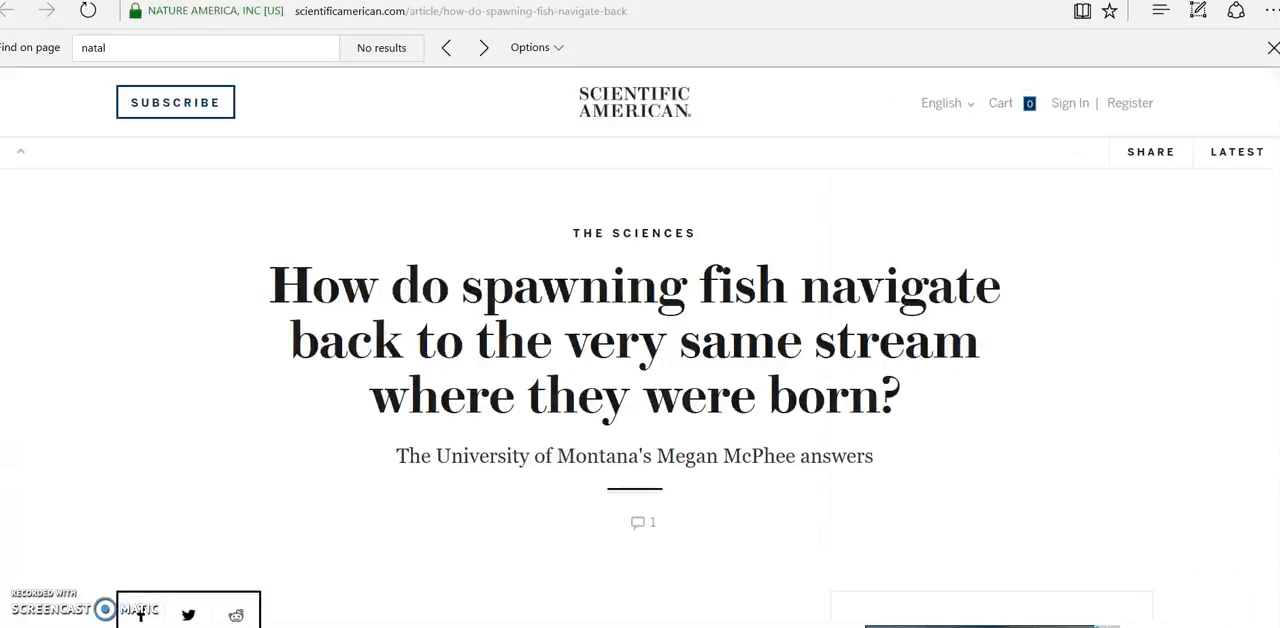
pyautogui.moveTo(123, 397)
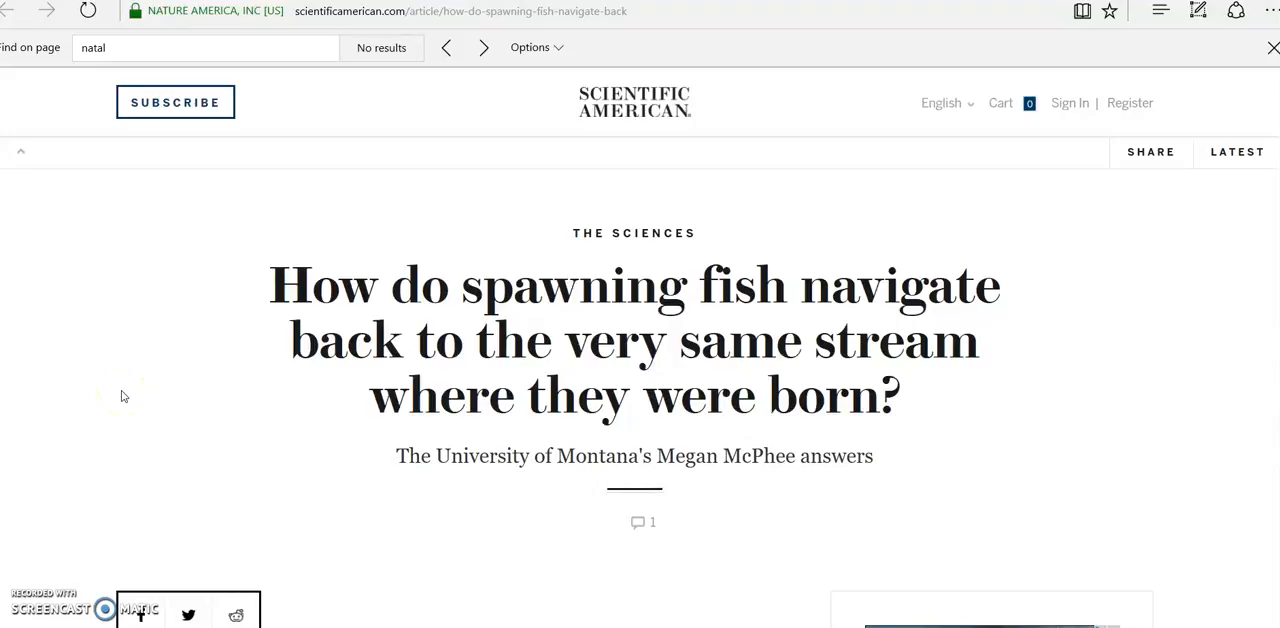
pyautogui.scroll(-3)
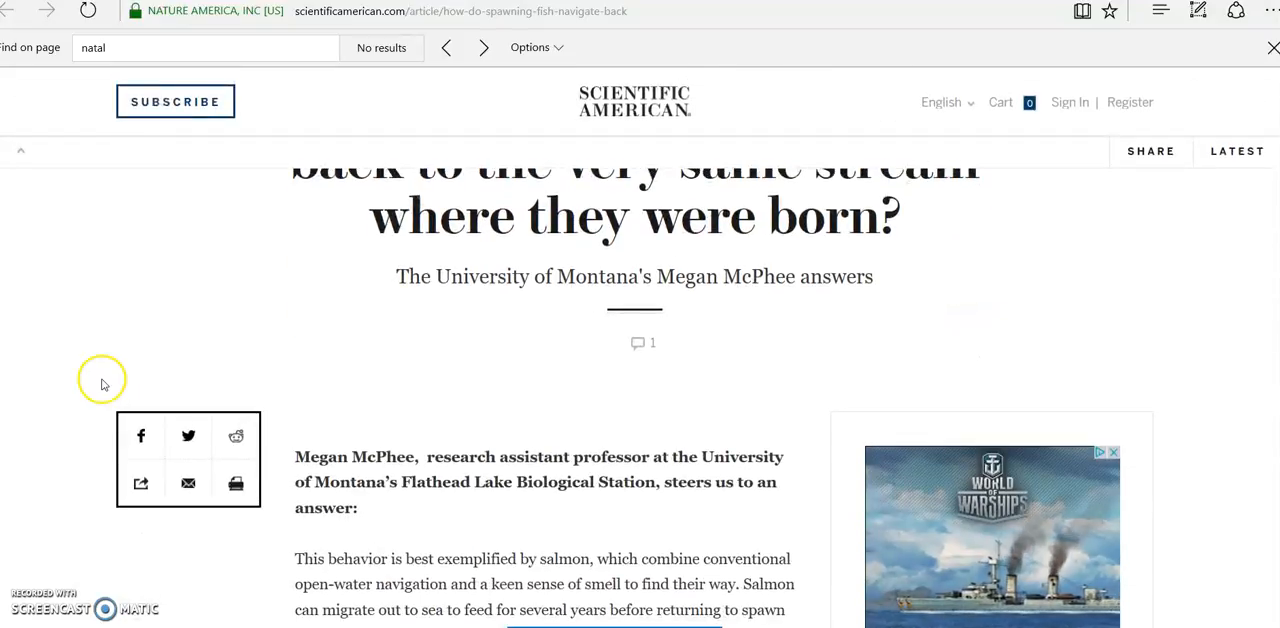
pyautogui.scroll(-3)
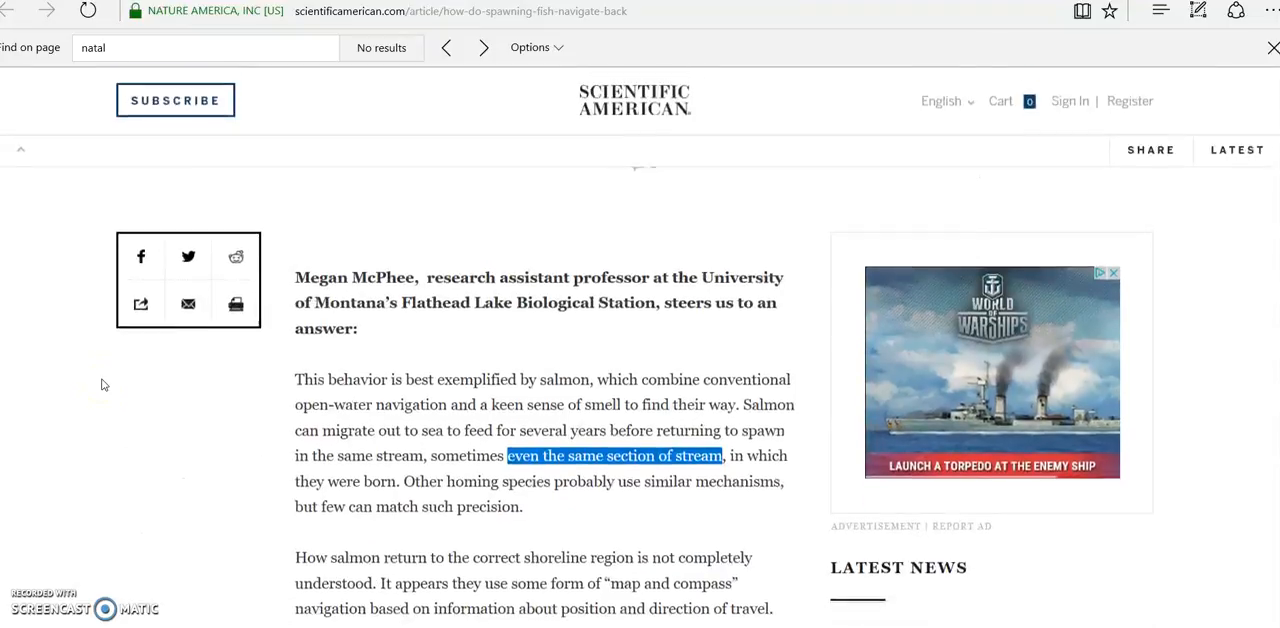
pyautogui.scroll(-3)
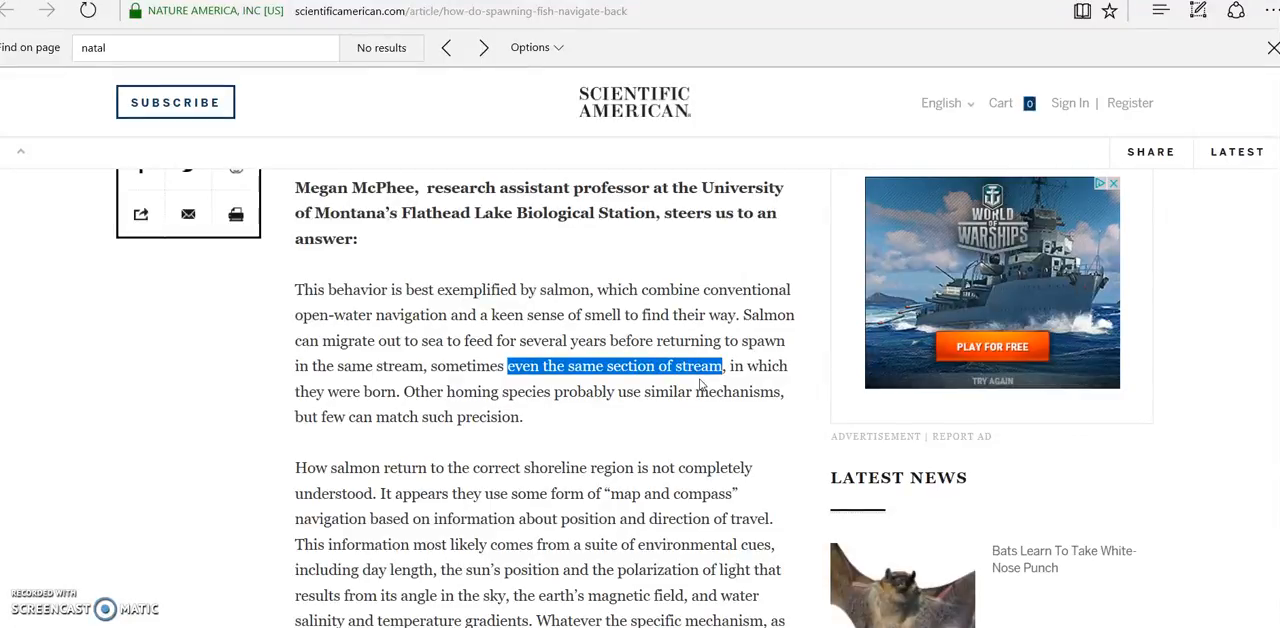
pyautogui.scroll(3)
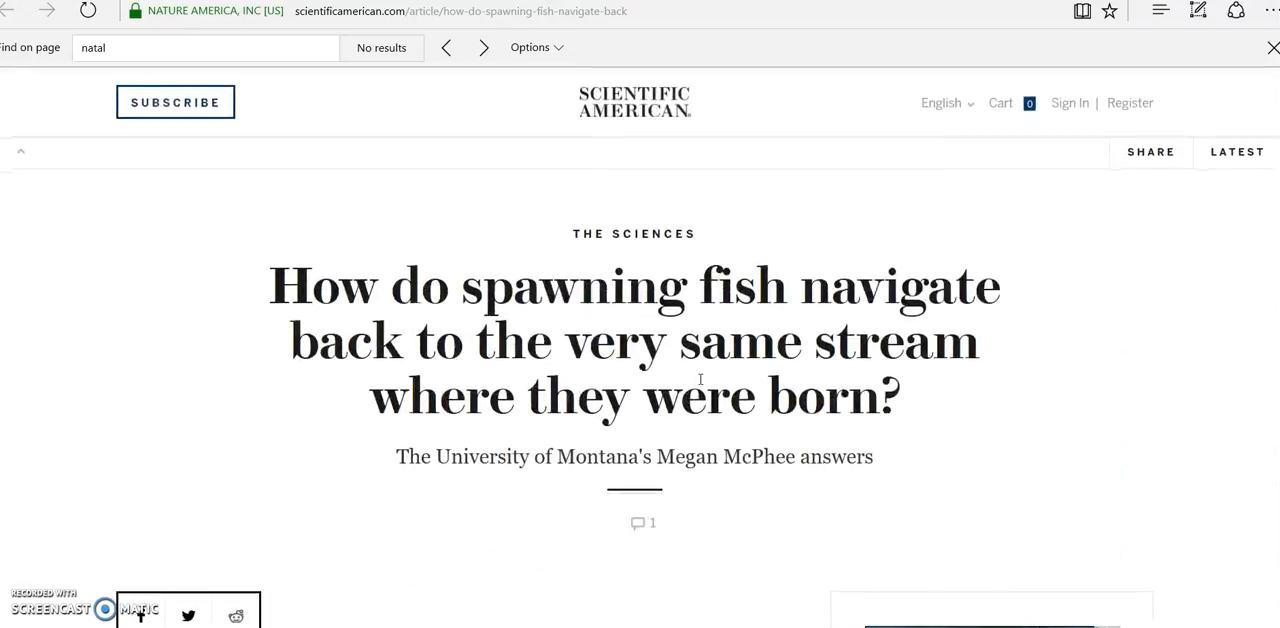
pyautogui.moveTo(706, 367)
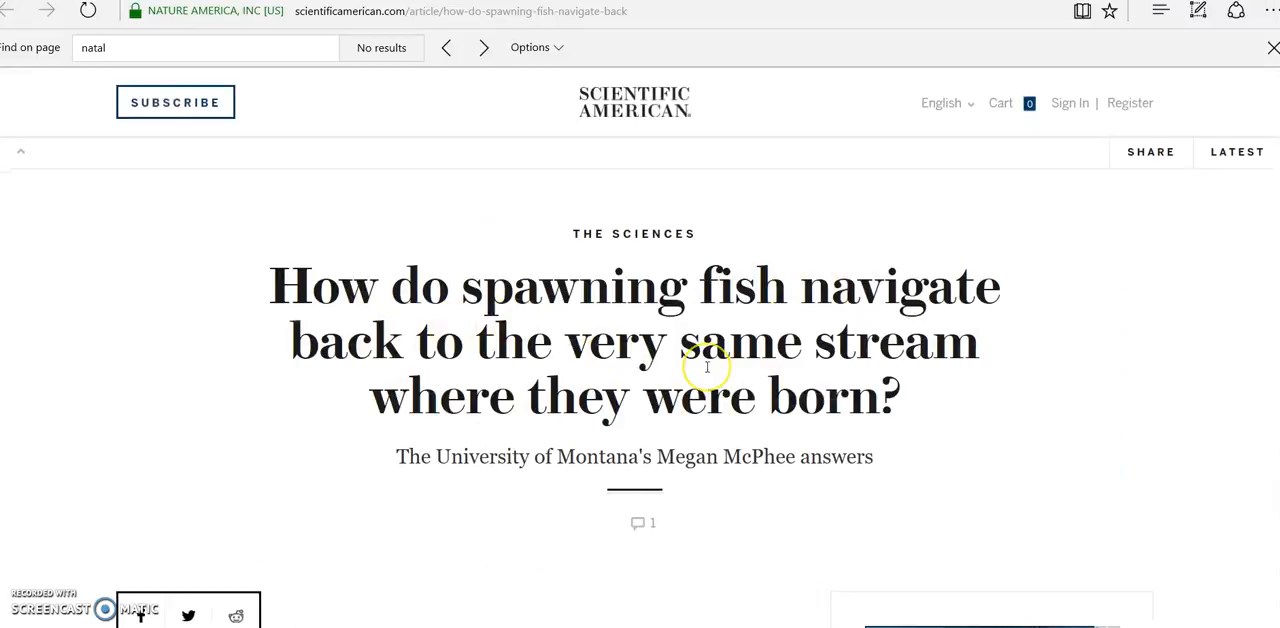
pyautogui.moveTo(707, 367)
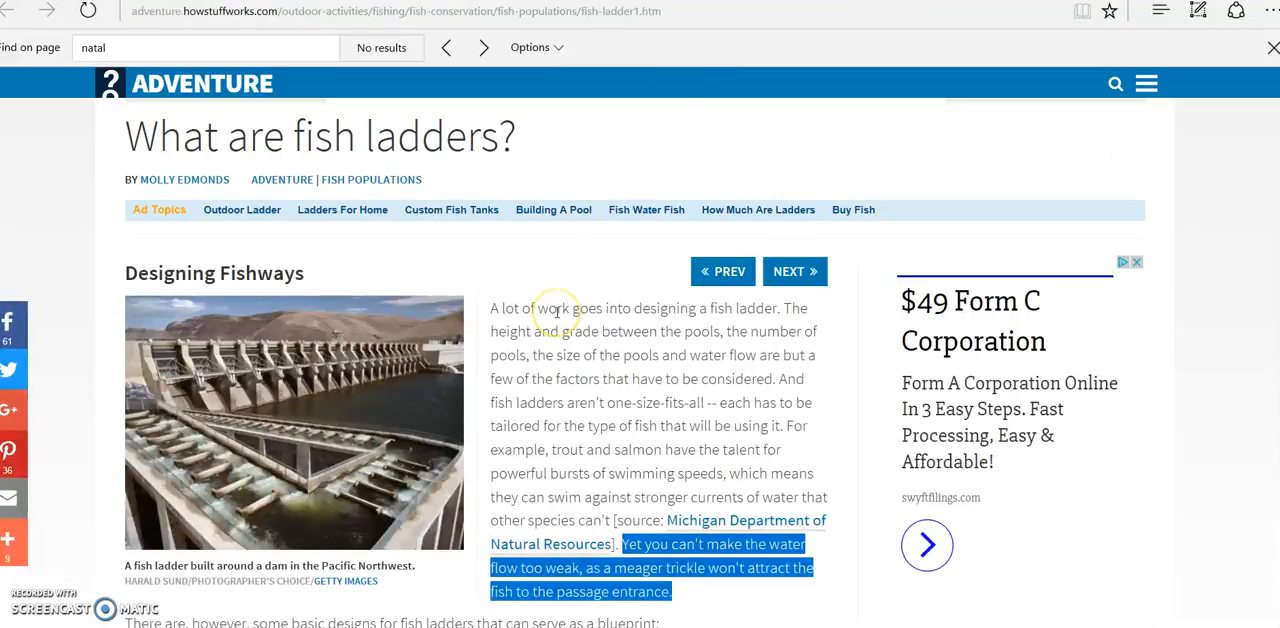
pyautogui.scroll(-3)
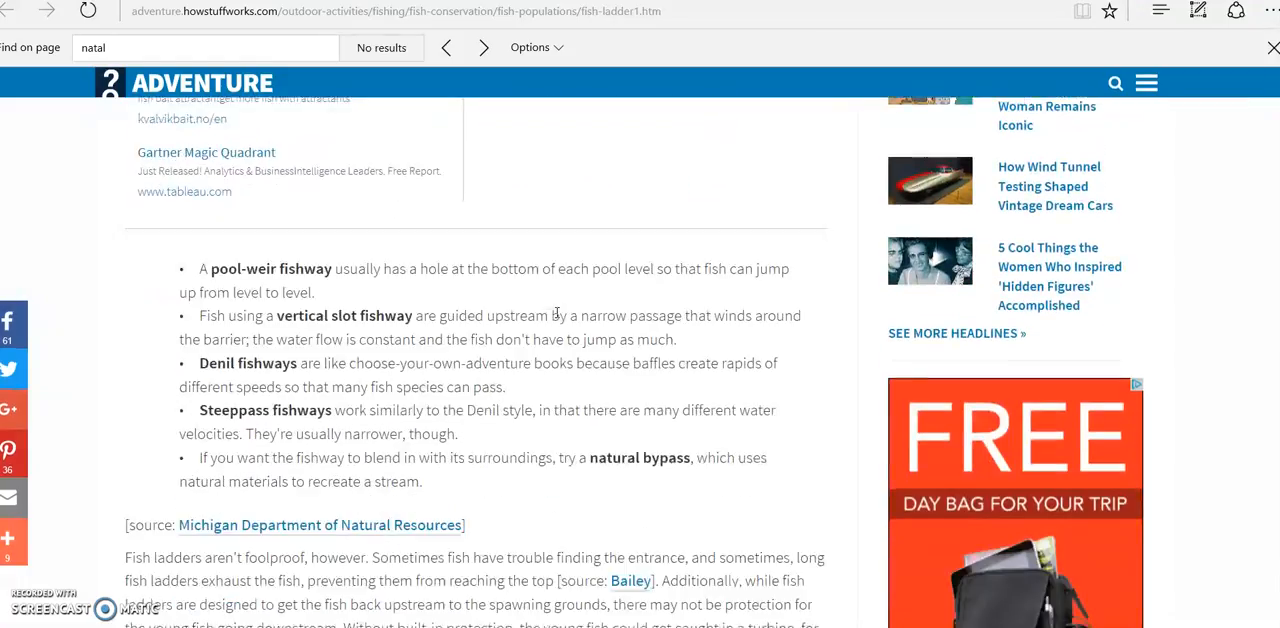
pyautogui.scroll(-3)
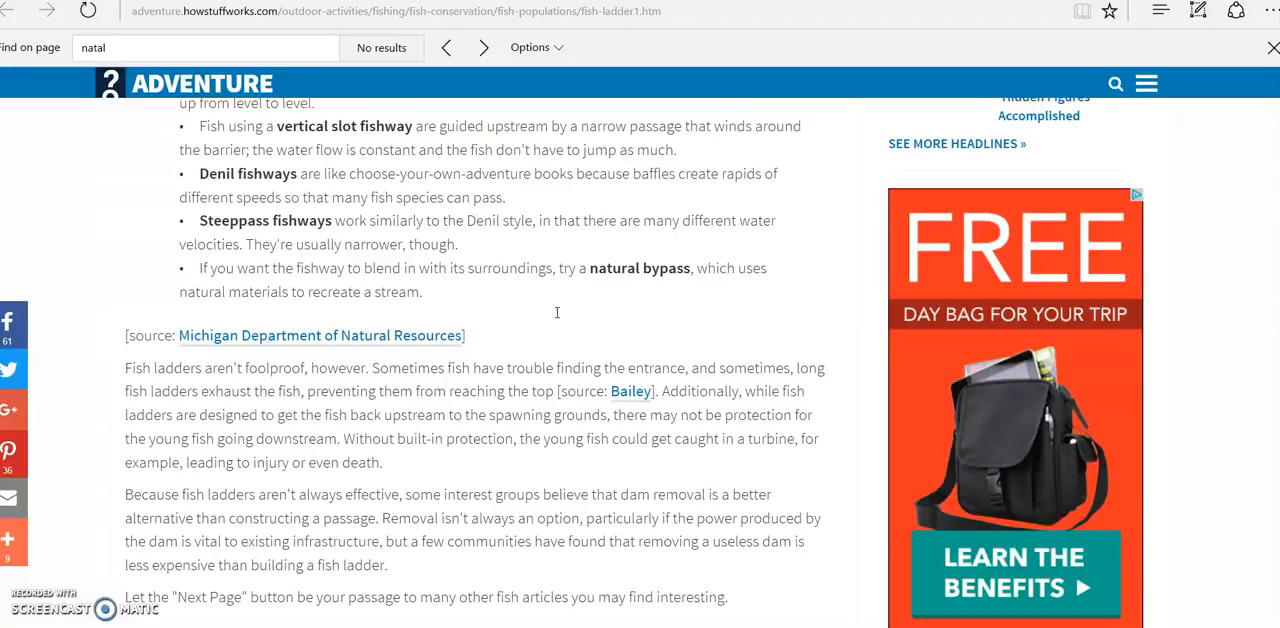
pyautogui.moveTo(616, 374)
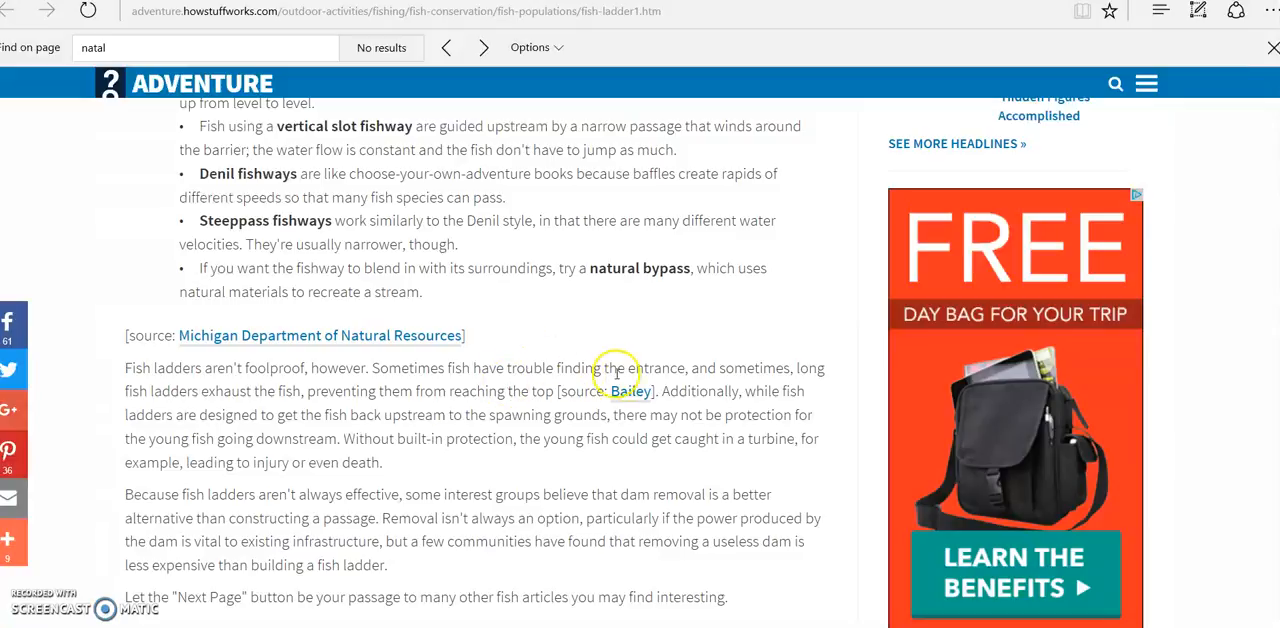
pyautogui.moveTo(721, 381)
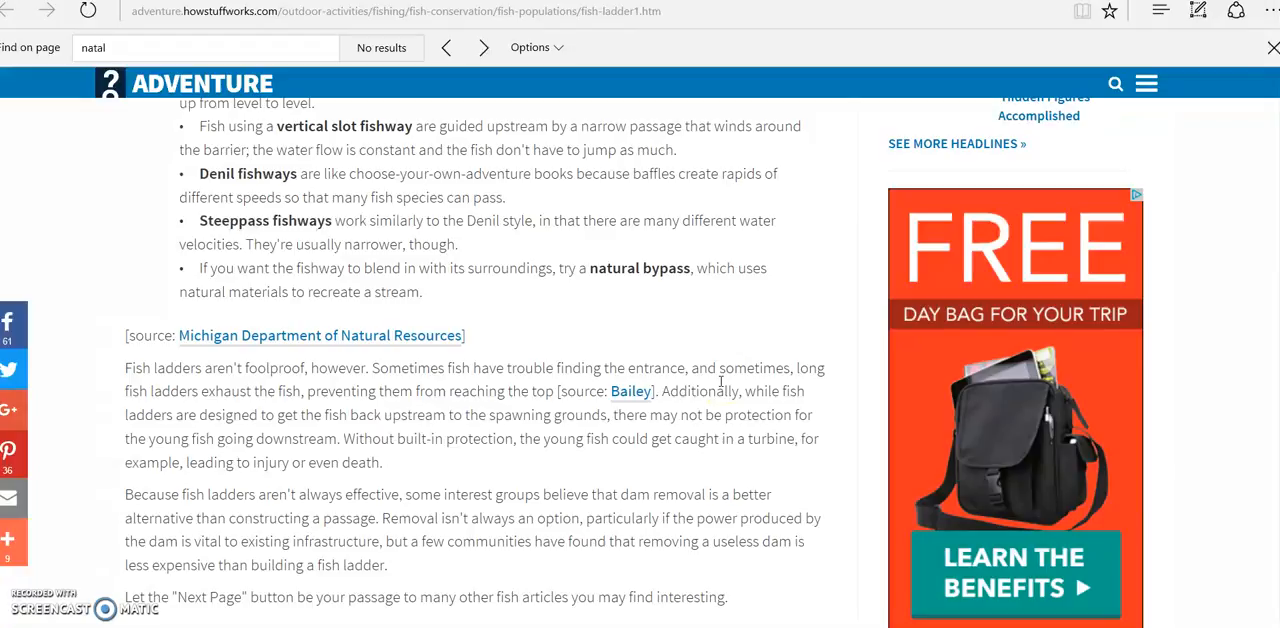
pyautogui.scroll(3)
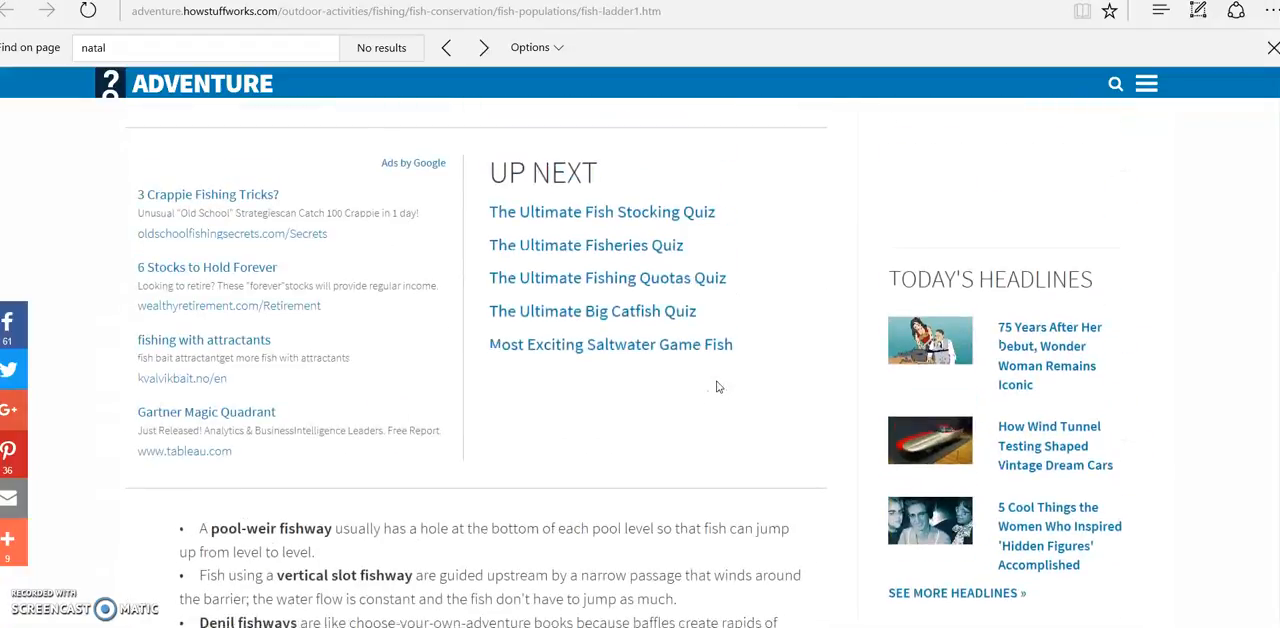
pyautogui.scroll(3)
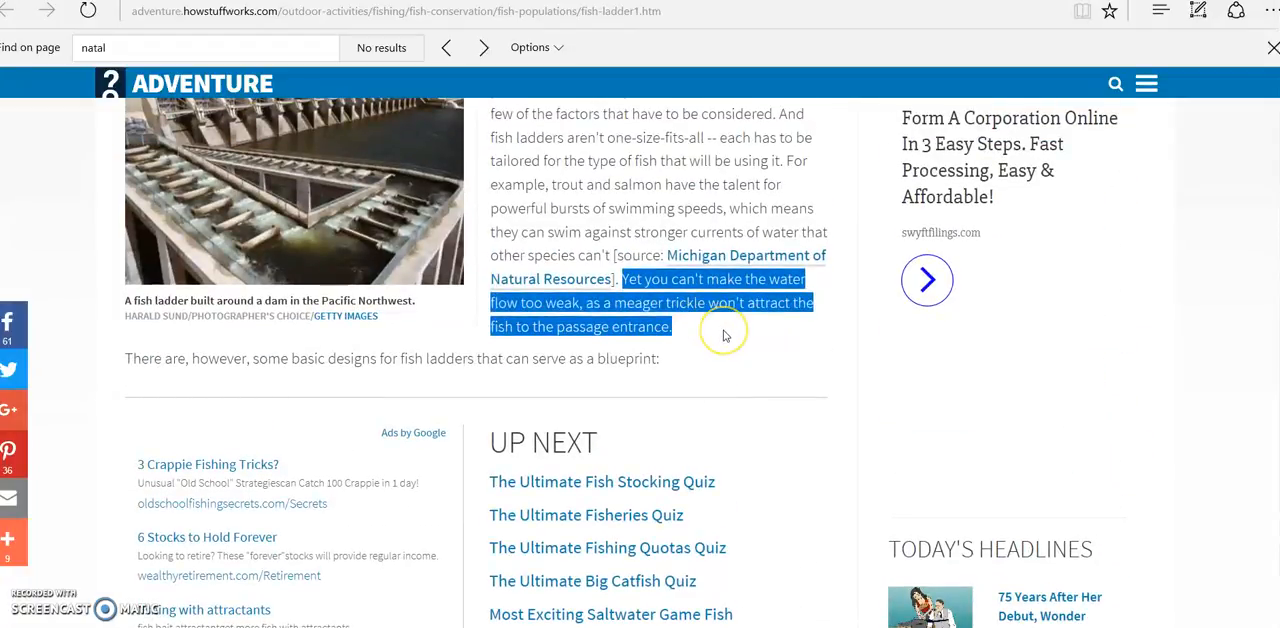
pyautogui.moveTo(725, 335)
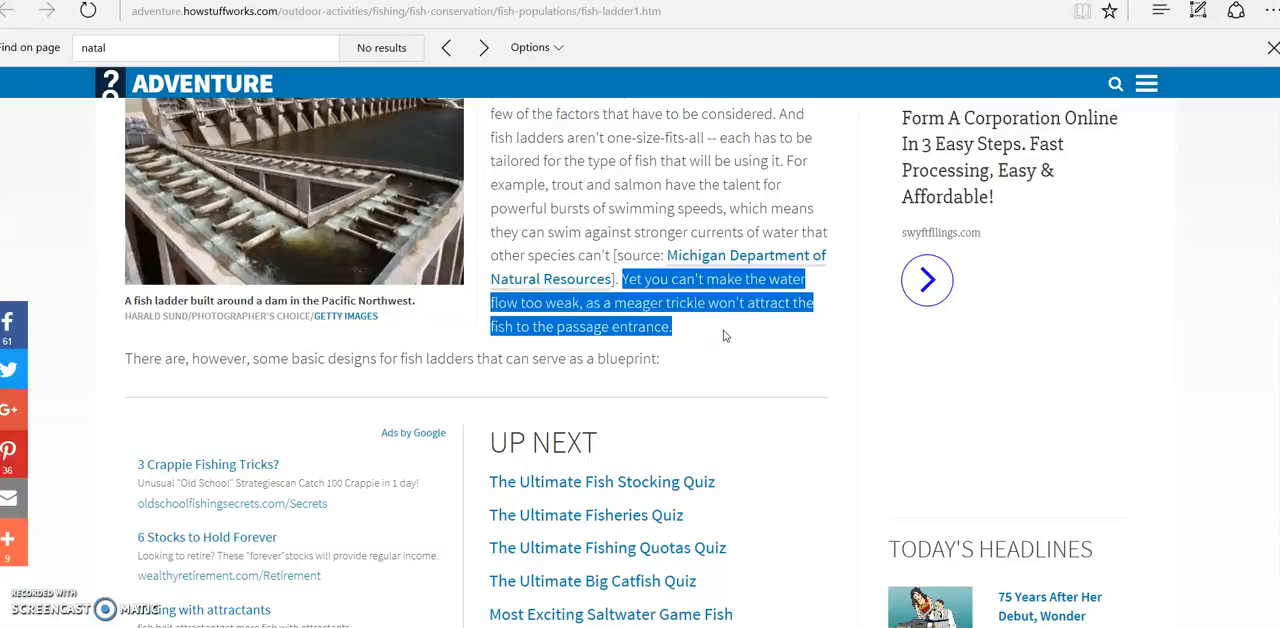
pyautogui.moveTo(734, 342)
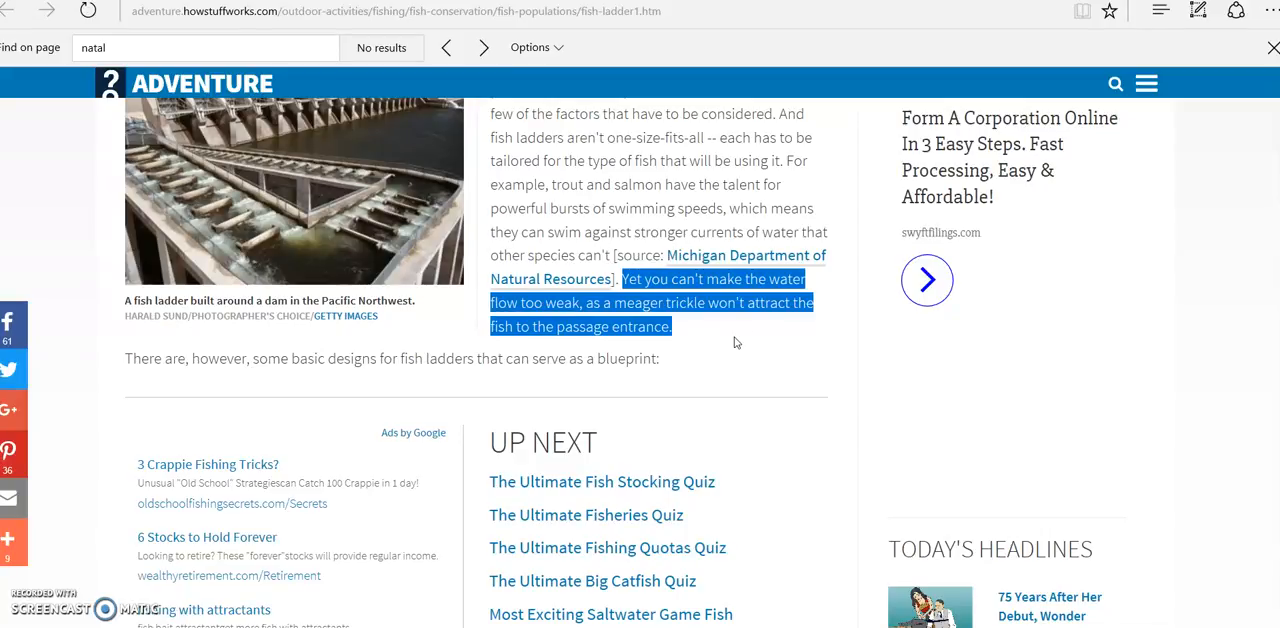
pyautogui.moveTo(769, 520)
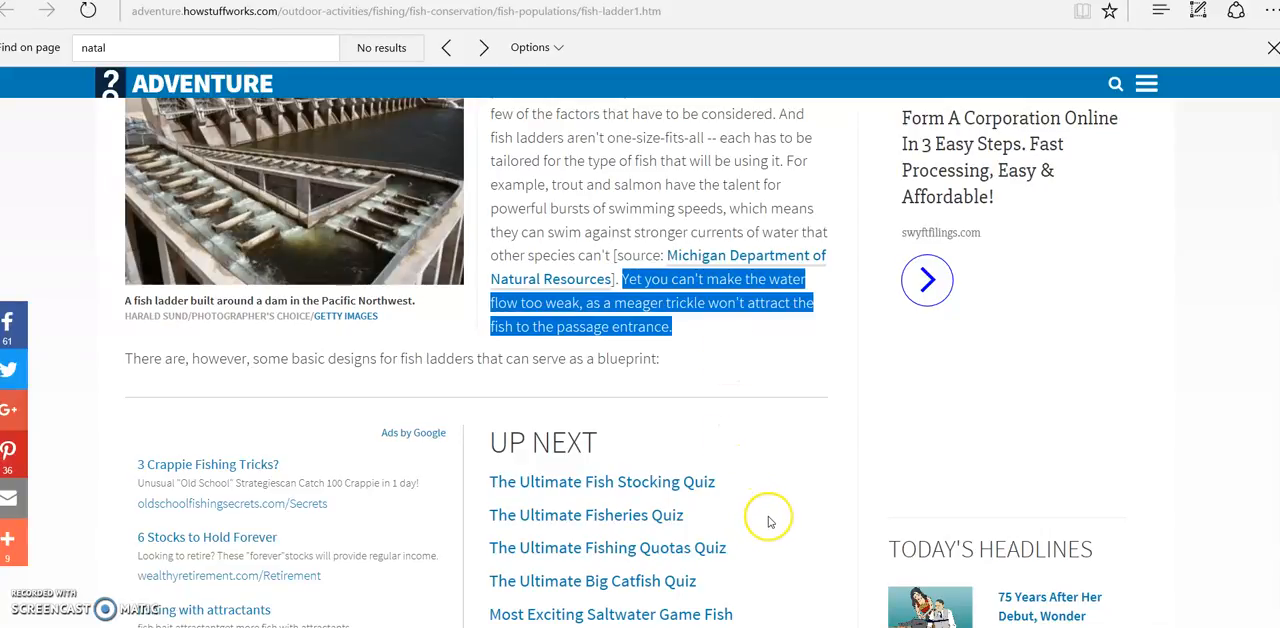
pyautogui.moveTo(770, 520)
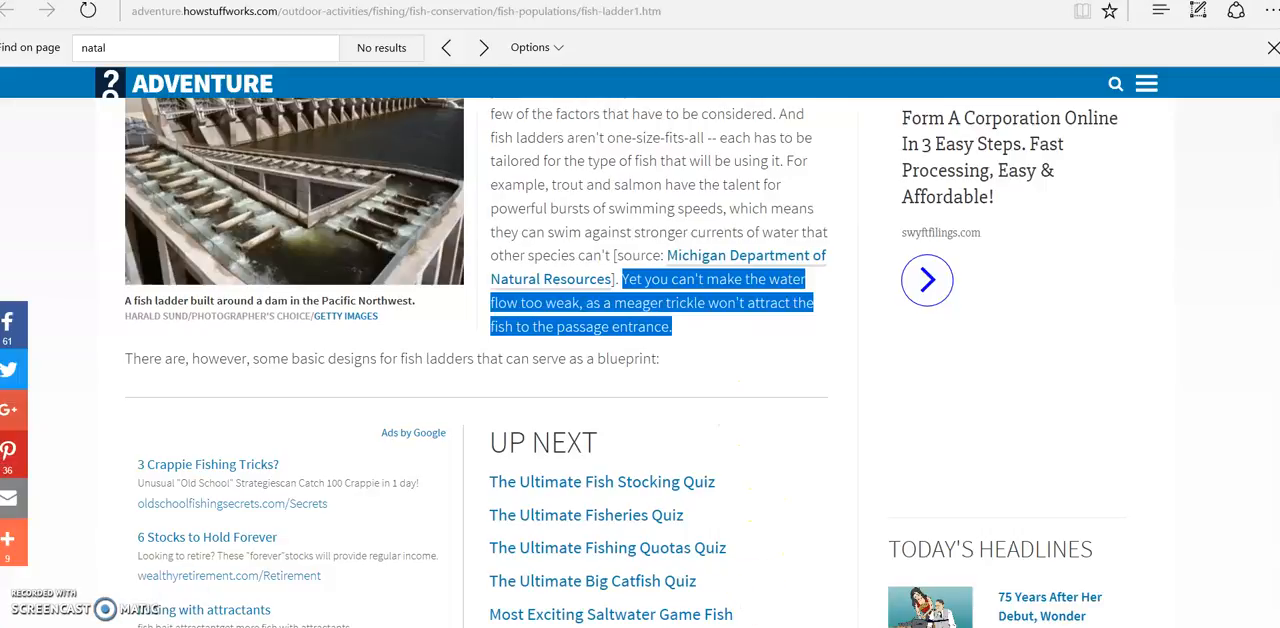